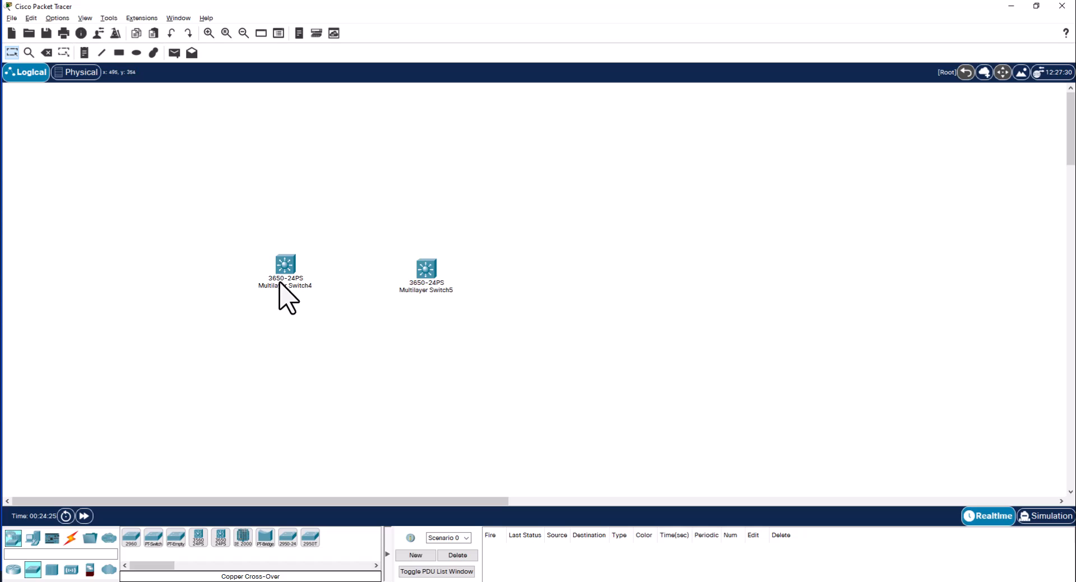
pyautogui.moveTo(427, 301)
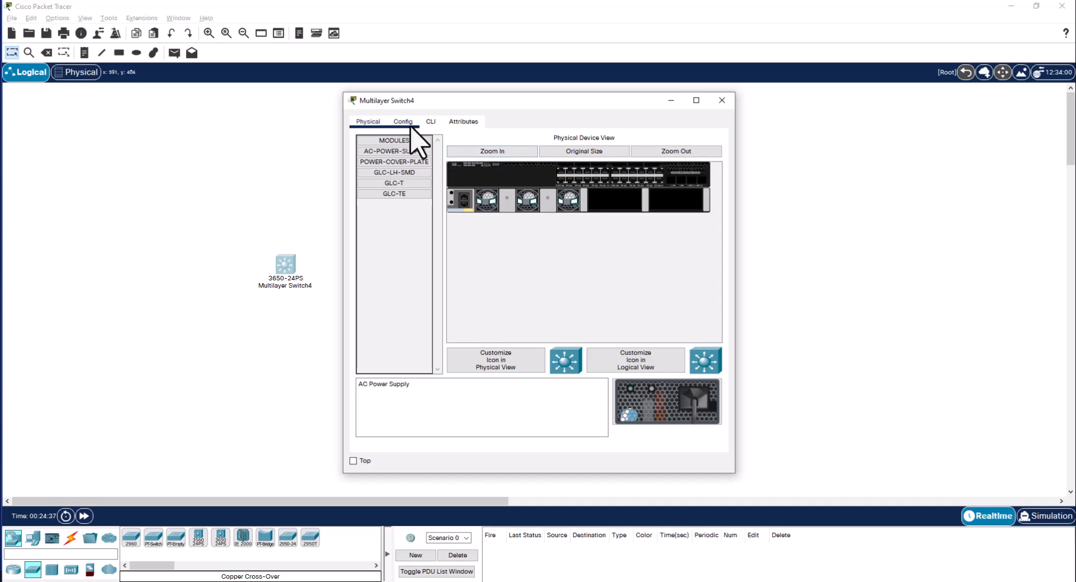
# Choose a copper cross-over cable and show Switch4's interface status listing Gig1/0/1 through Gig1/1/4 as notconnect.
pyautogui.click(430, 121)
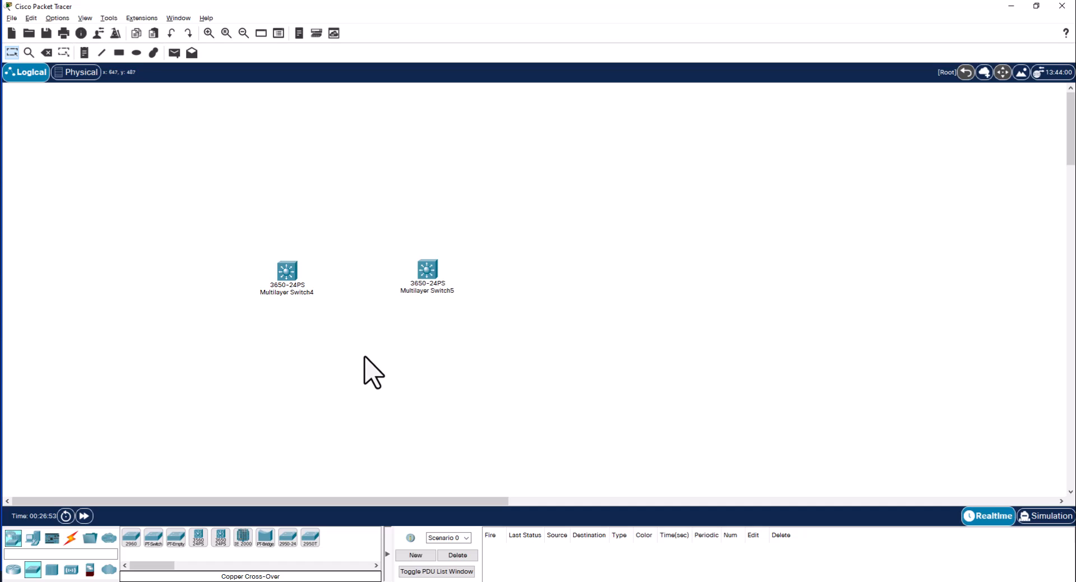
pyautogui.moveTo(325, 304)
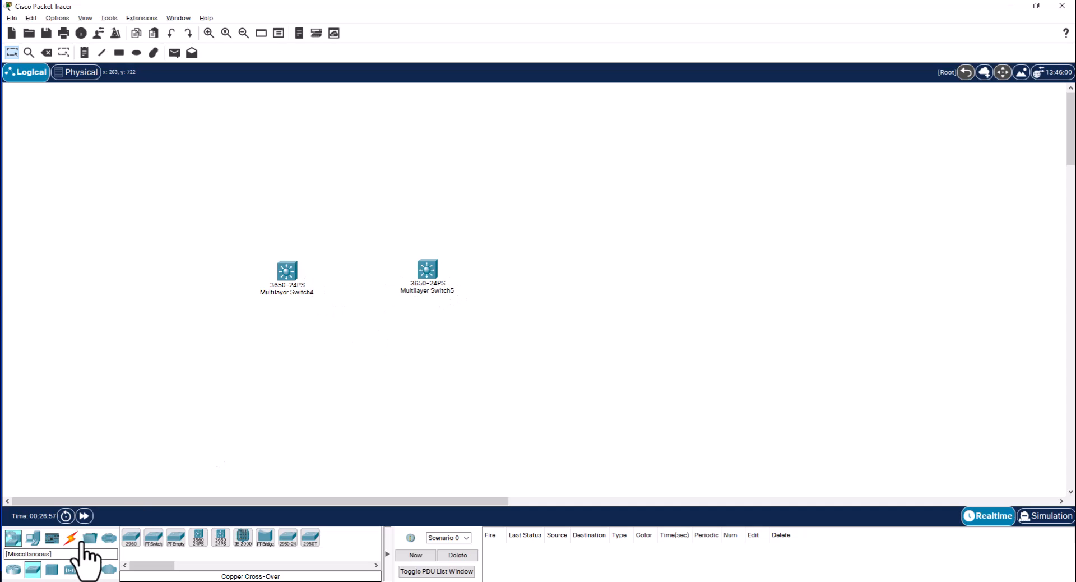
pyautogui.click(72, 536)
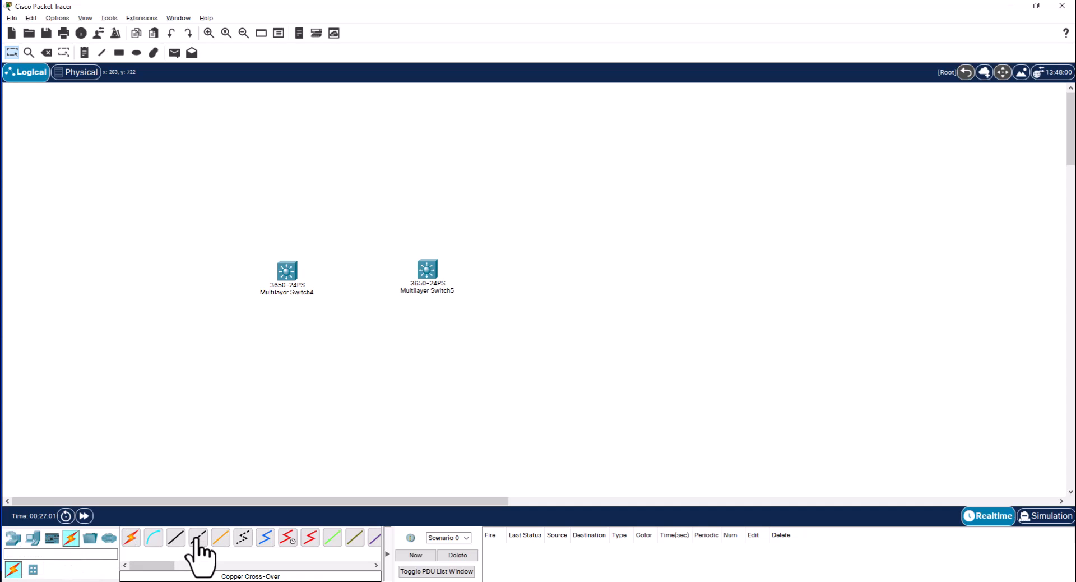
pyautogui.click(198, 536)
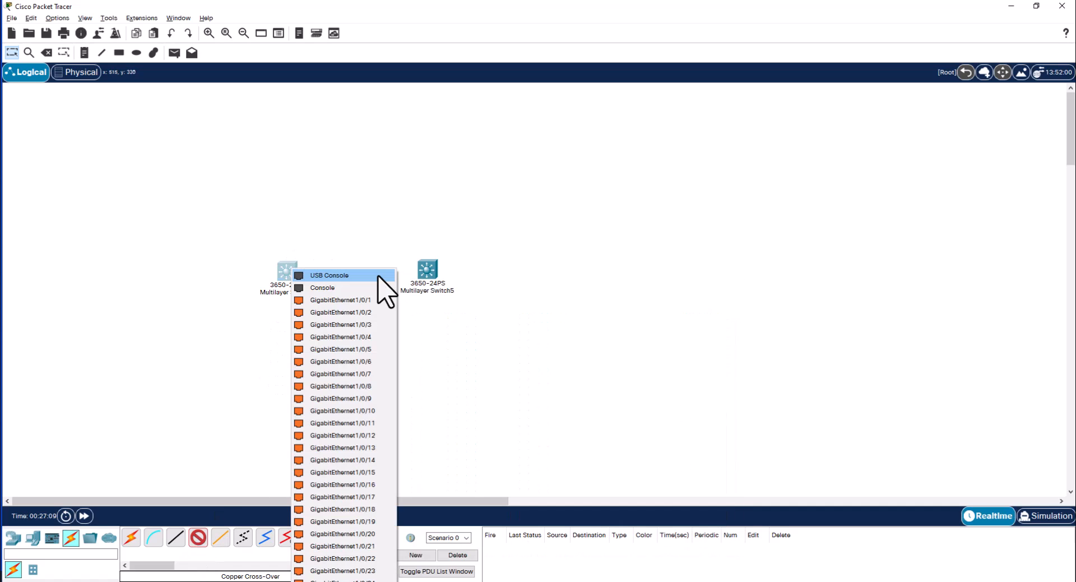
pyautogui.moveTo(339, 557)
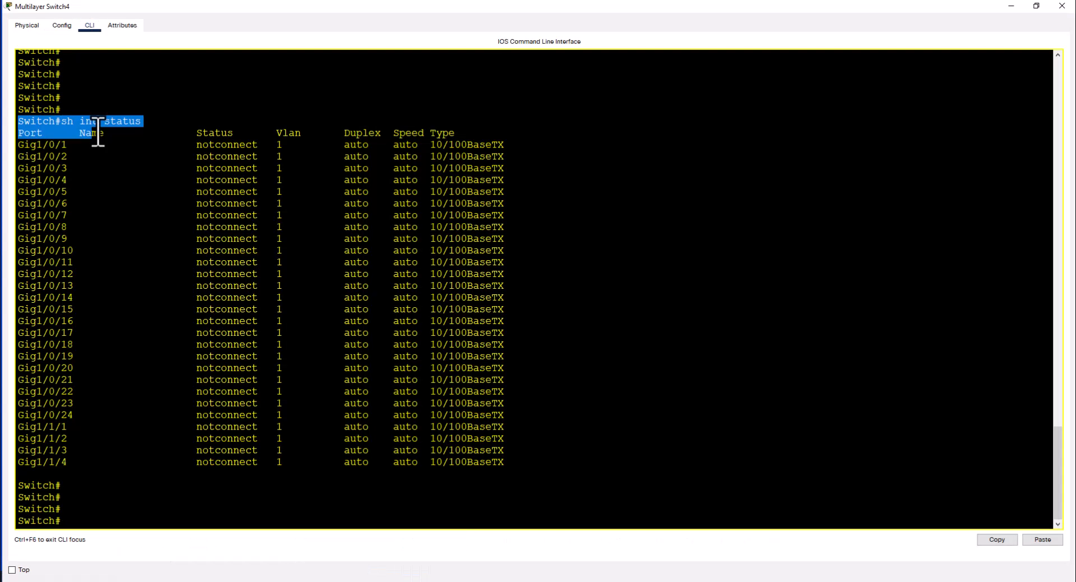
pyautogui.moveTo(96, 133); pyautogui.dragTo(172, 517)
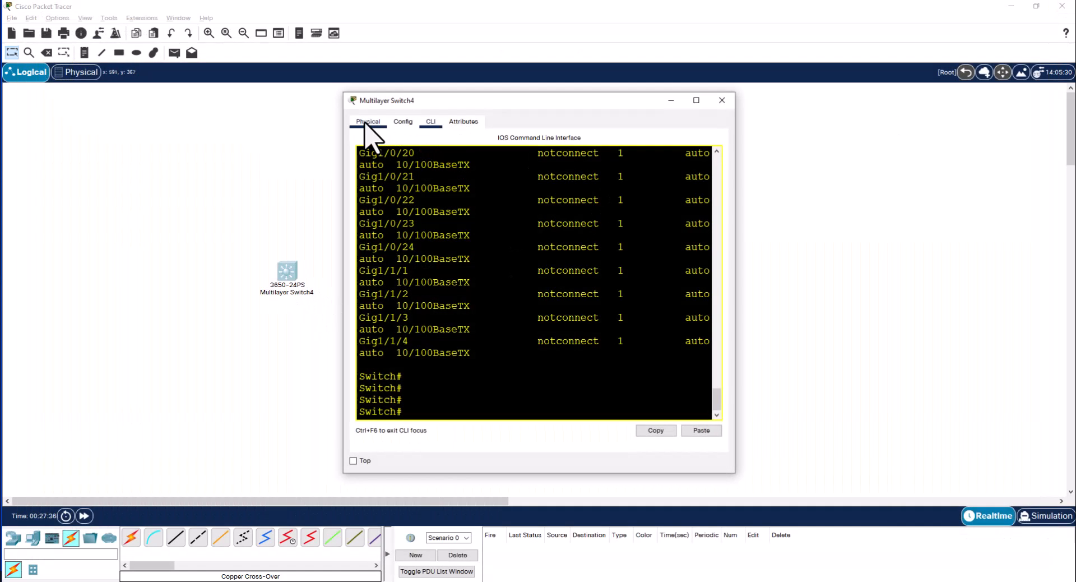
# Install GLC-TE SFP modules into the empty uplink slots of Multilayer Switch4 and Switch5.
pyautogui.click(367, 121)
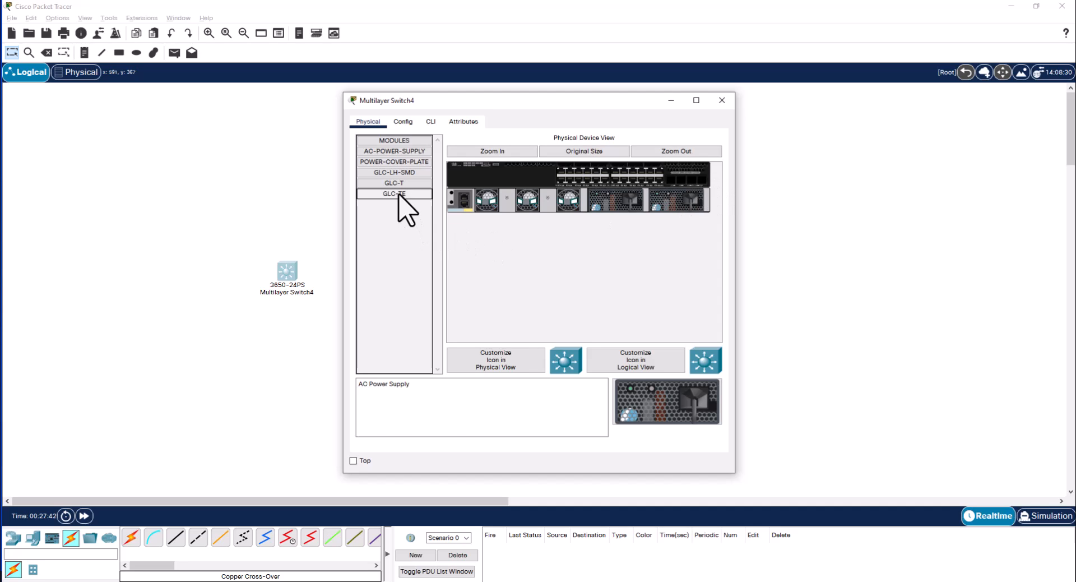
pyautogui.click(394, 192)
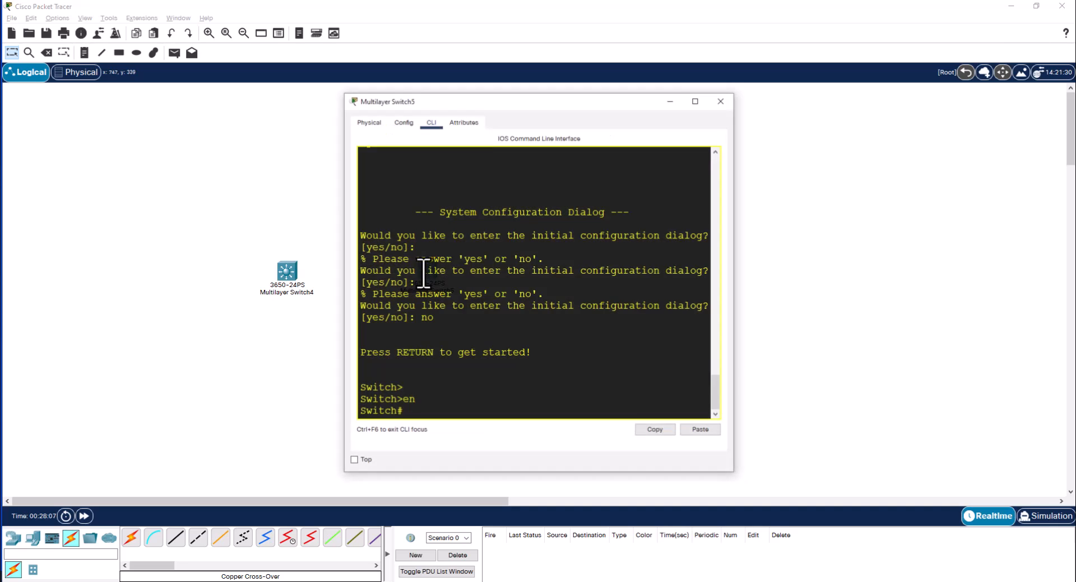
pyautogui.click(368, 121)
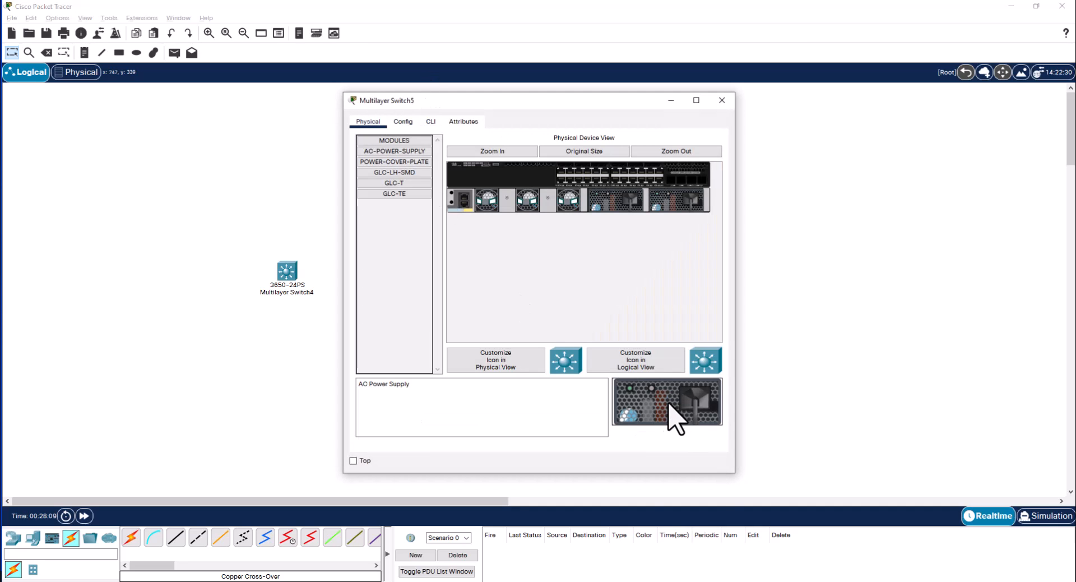
pyautogui.click(394, 193)
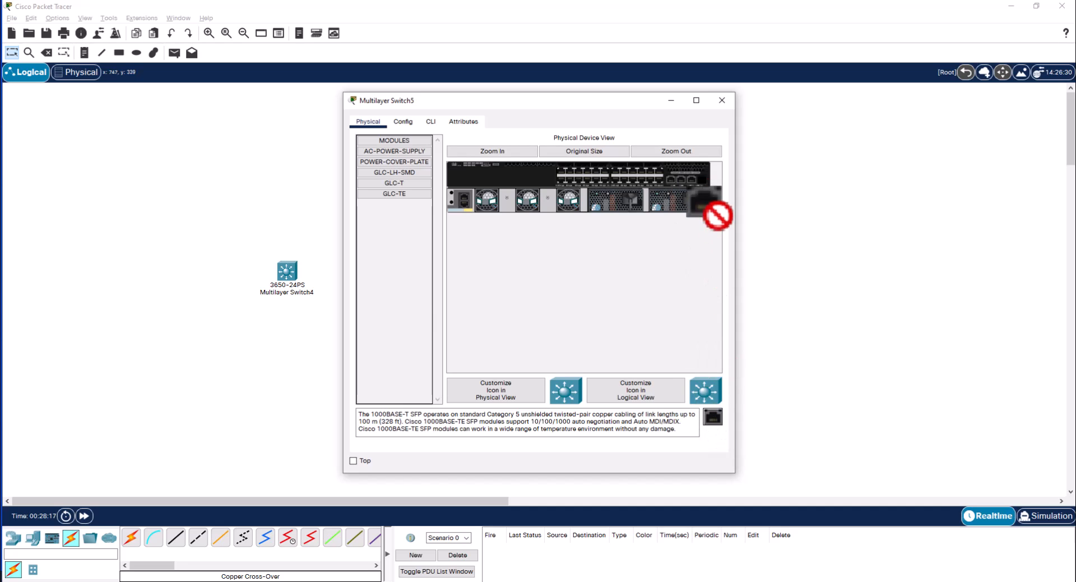
pyautogui.click(721, 100)
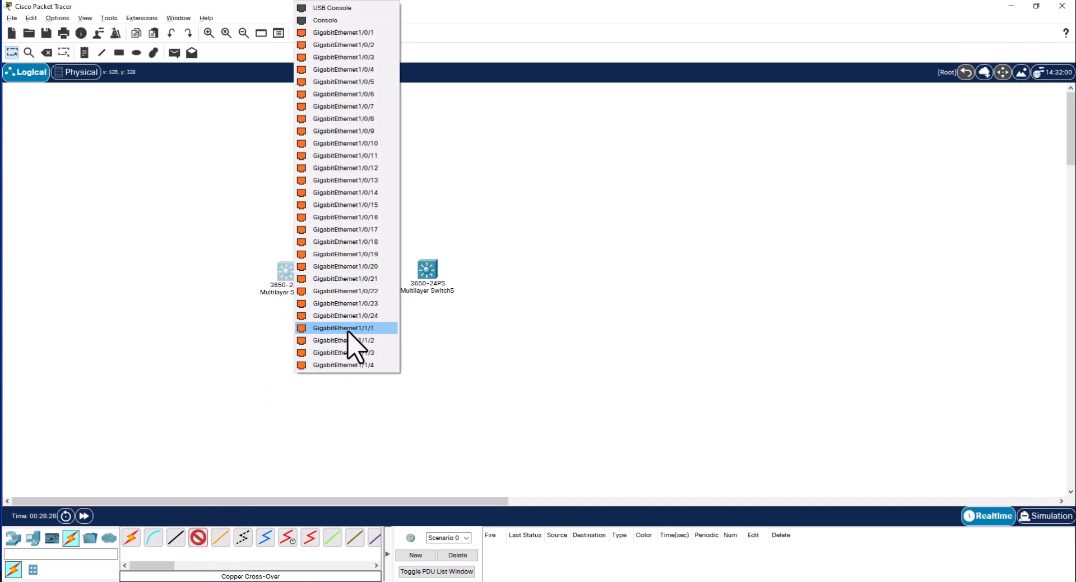
# Cable Switch4 Gig1/1/1 to Switch5 Gig1/1/1 and Gig1/1/2 to Gig1/1/2 with cross-over links.
pyautogui.click(345, 327)
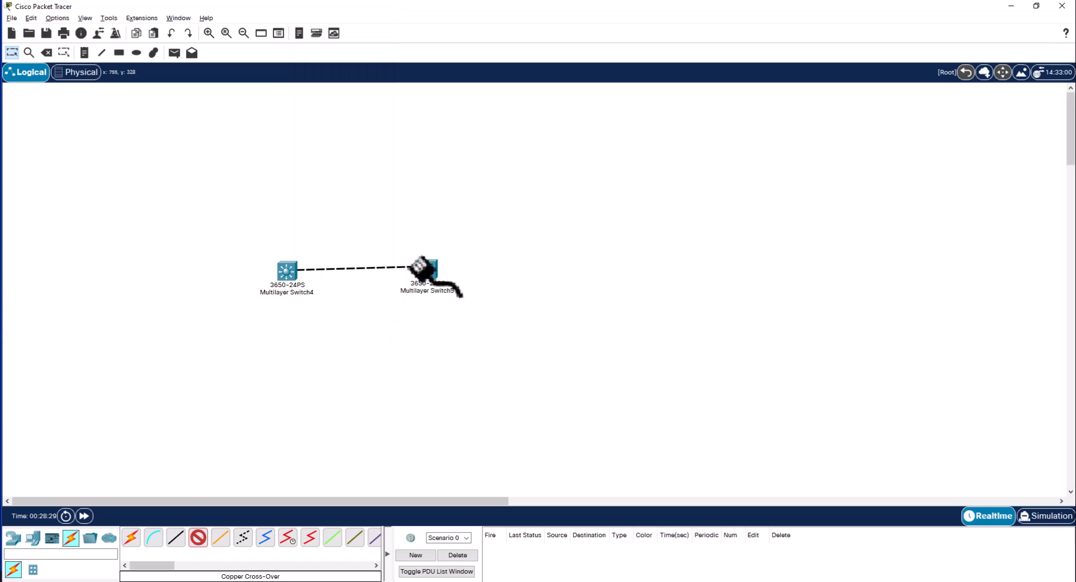
pyautogui.click(425, 277)
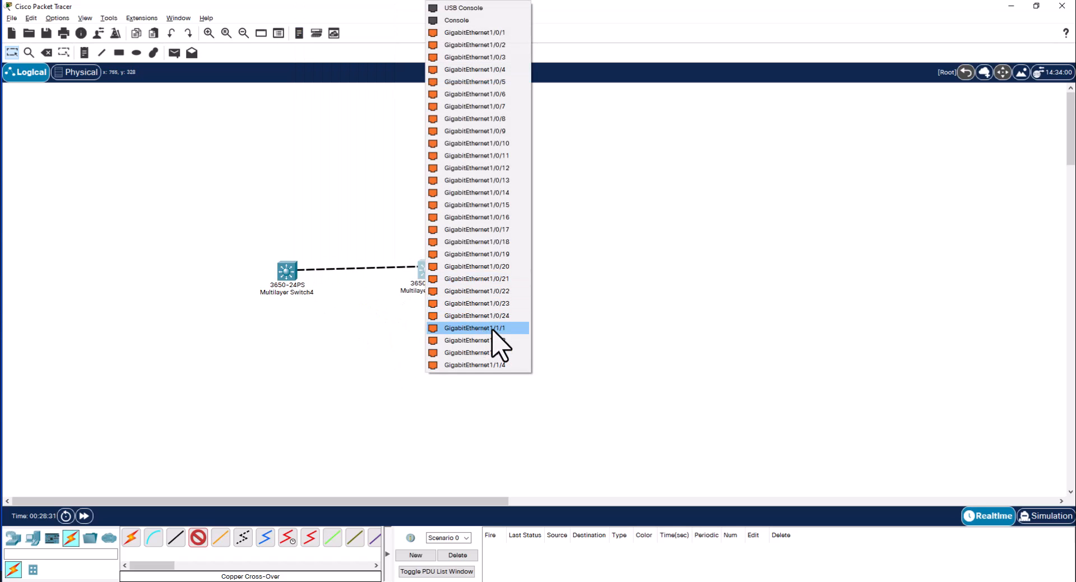
pyautogui.click(476, 327)
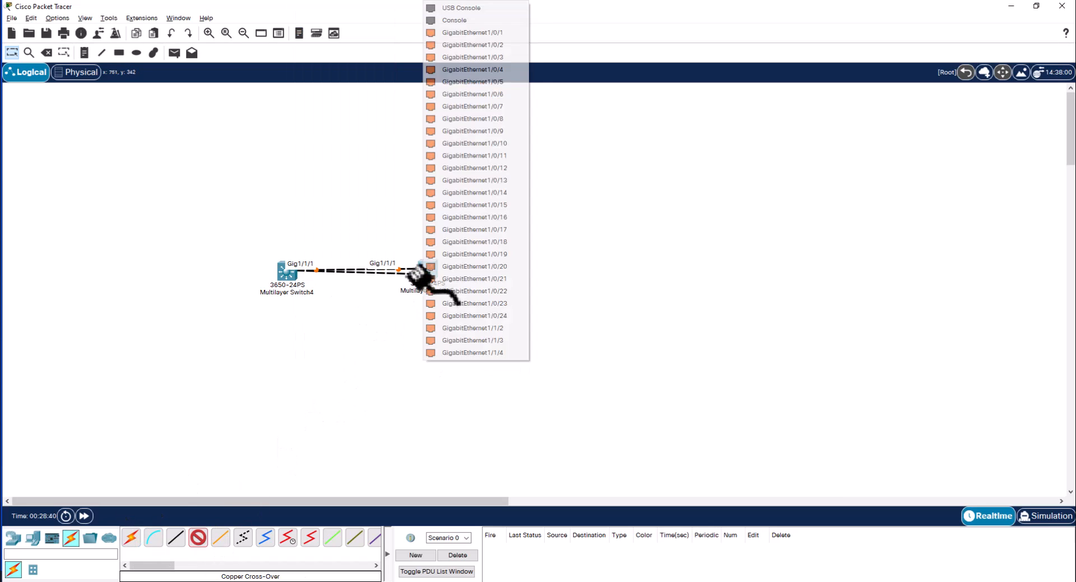
pyautogui.click(472, 80)
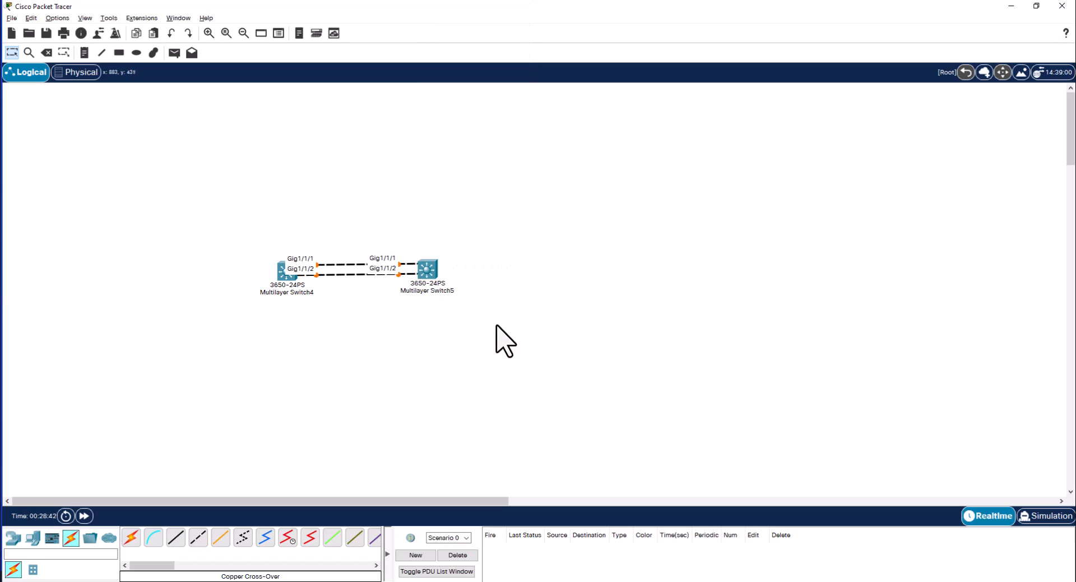
pyautogui.moveTo(270, 260)
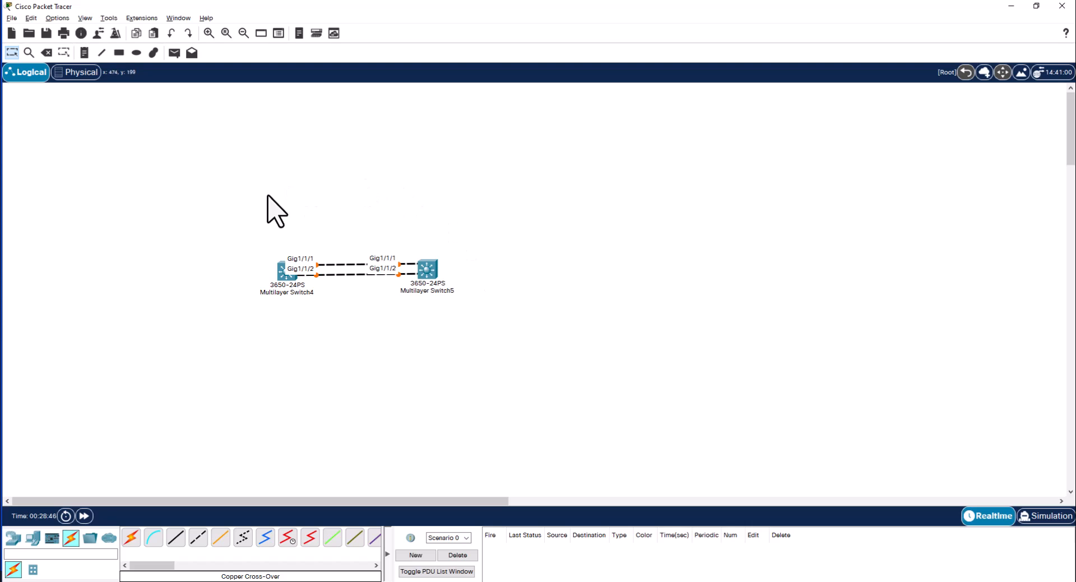
pyautogui.moveTo(375, 357)
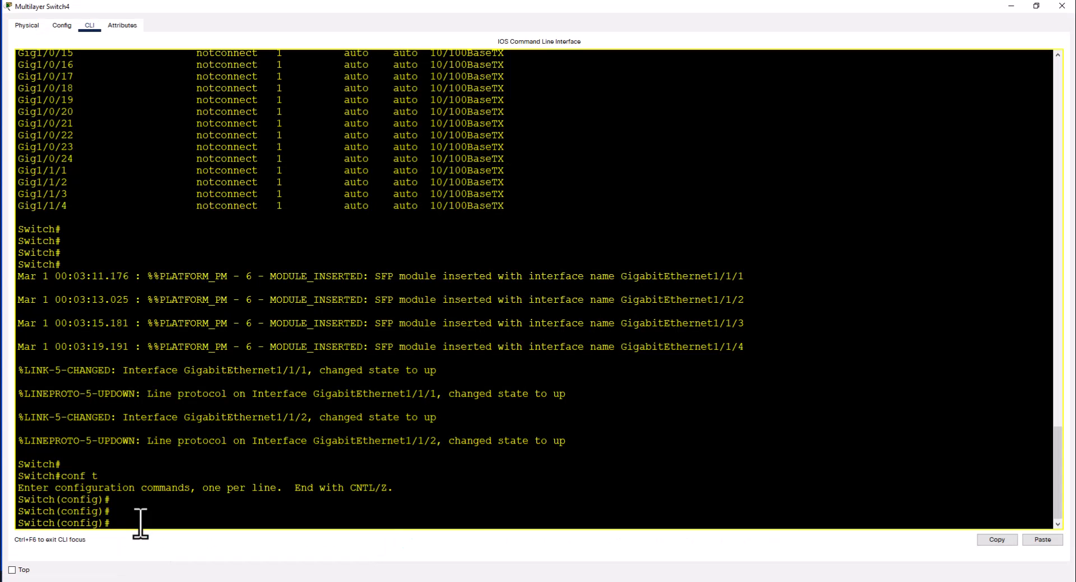
# On Switch4 enter interface Port-channel 1 from global config, then end back to privileged mode.
pyautogui.write('interface')
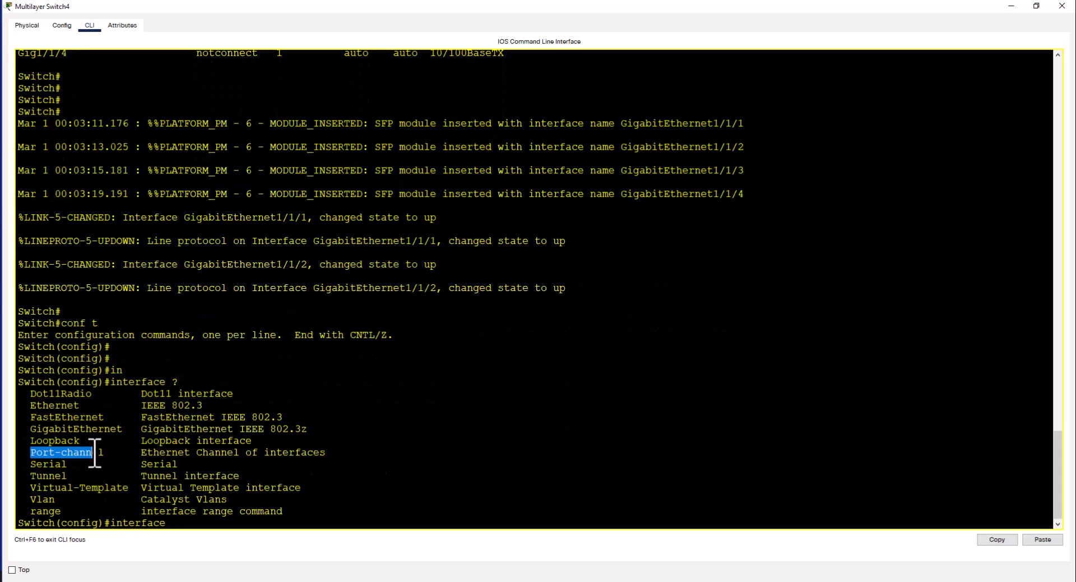
pyautogui.rightClick(68, 451)
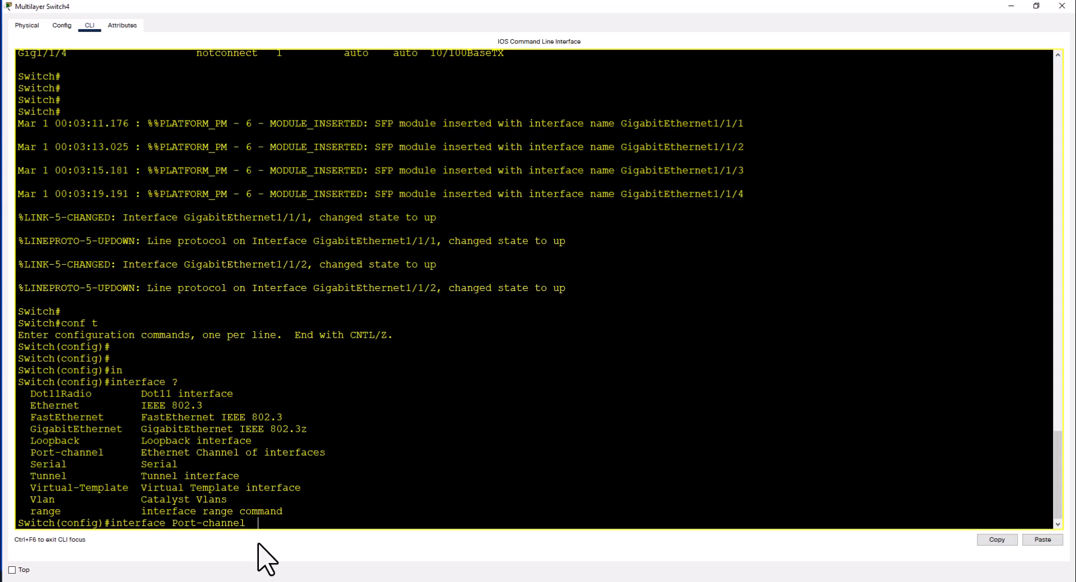
pyautogui.write('?')
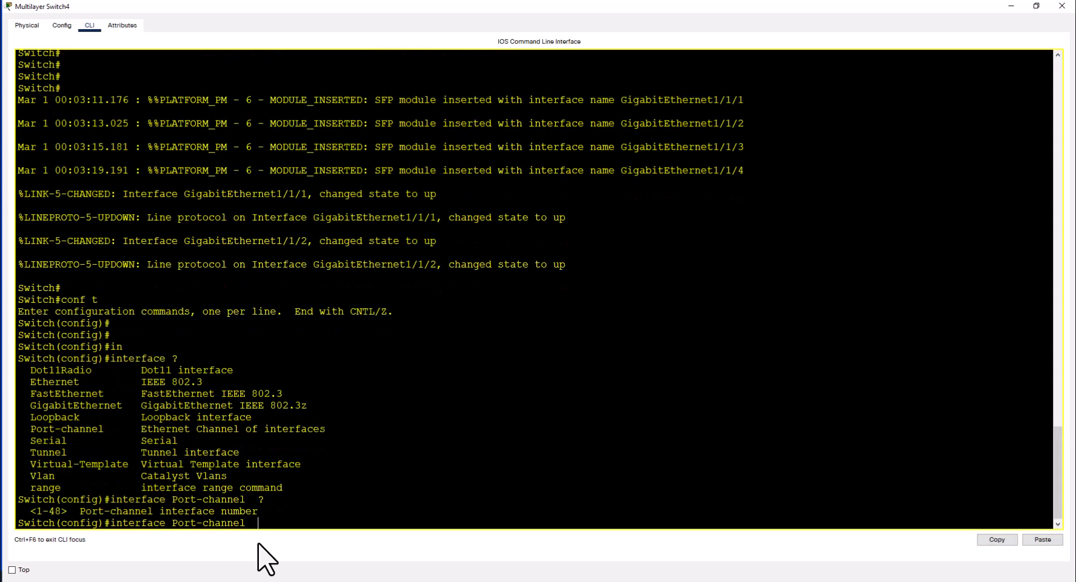
pyautogui.write('1')
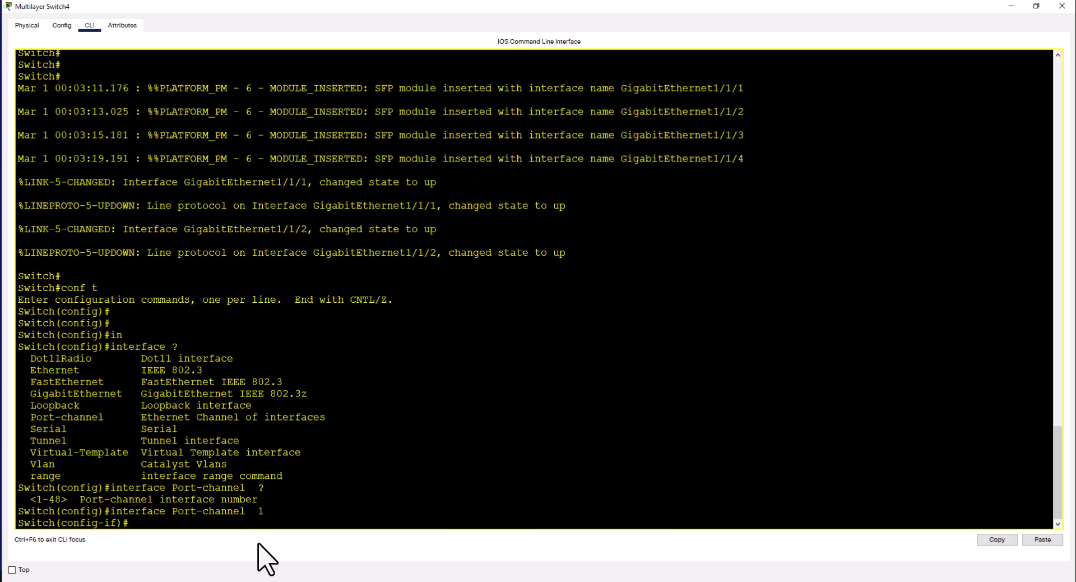
pyautogui.write('end')
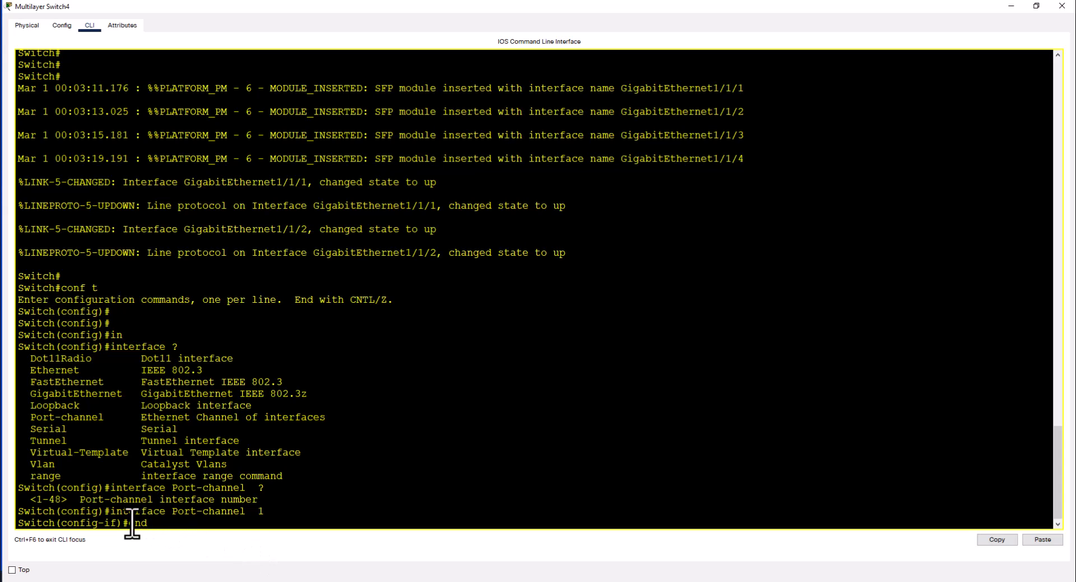
pyautogui.write('e')
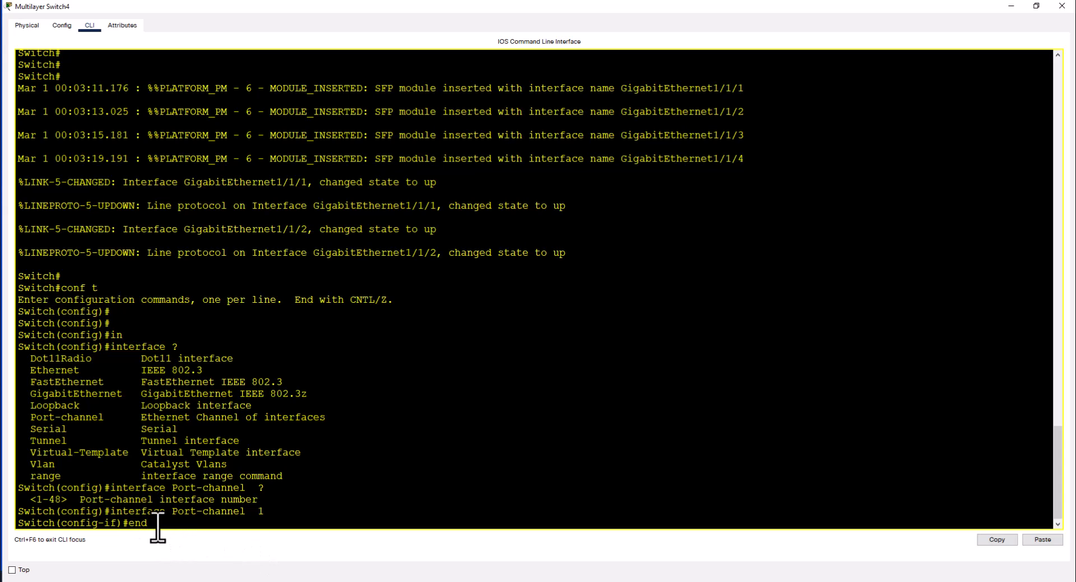
pyautogui.press('enter')
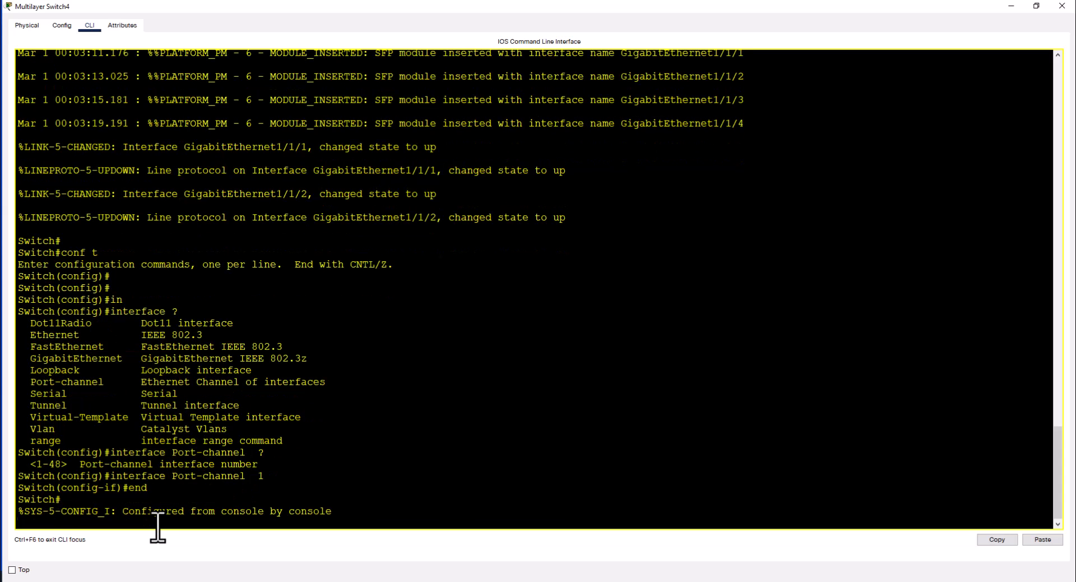
# Run sh etherchannel summary on Switch4 showing Po1 down with no members; sh port-channel is rejected.
pyautogui.write('sh etherchannel summary')
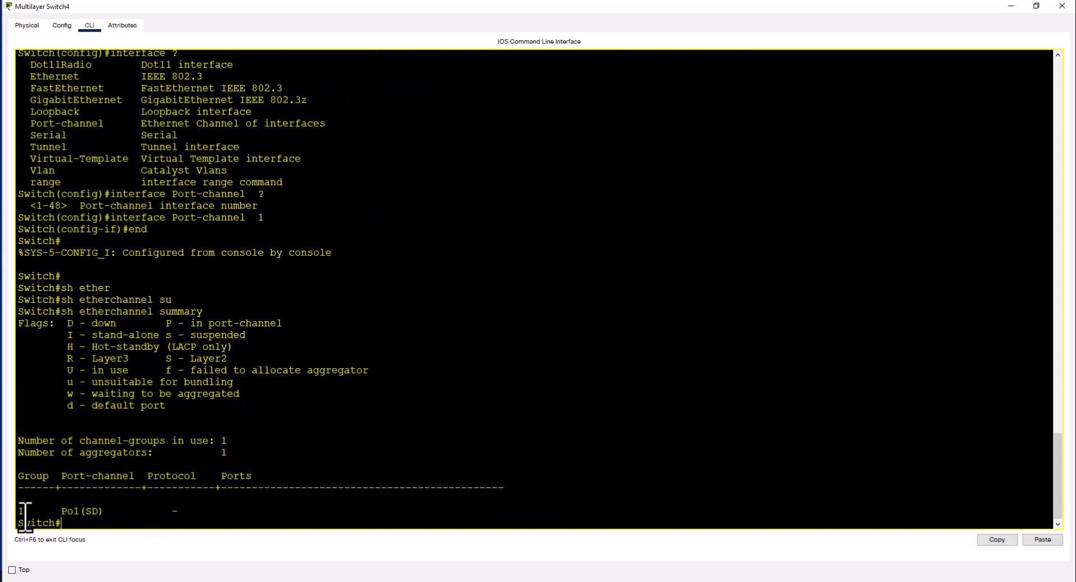
pyautogui.moveTo(19, 510); pyautogui.dragTo(201, 510)
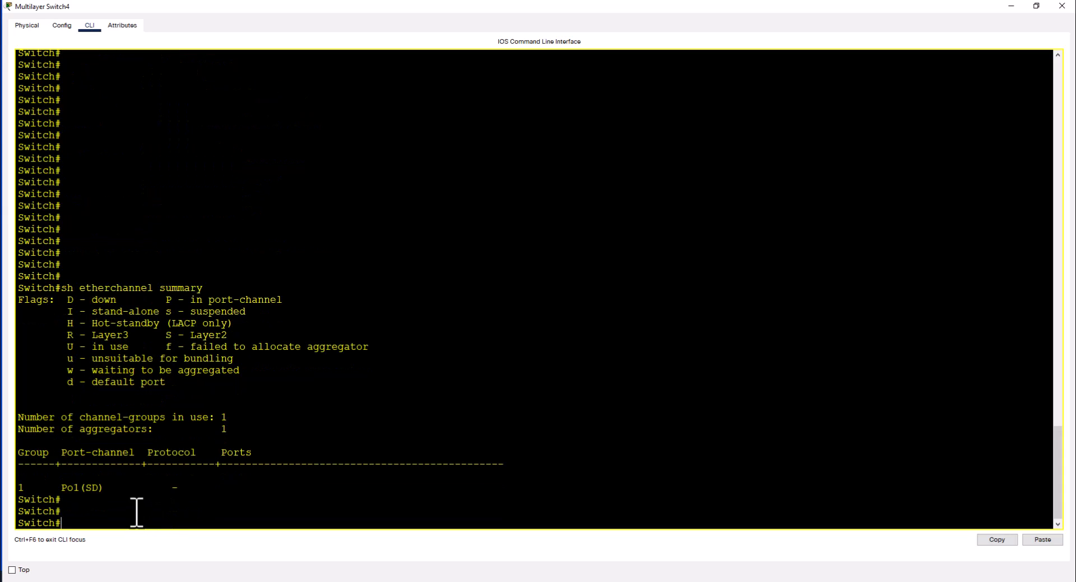
pyautogui.write('sh port-channel summary')
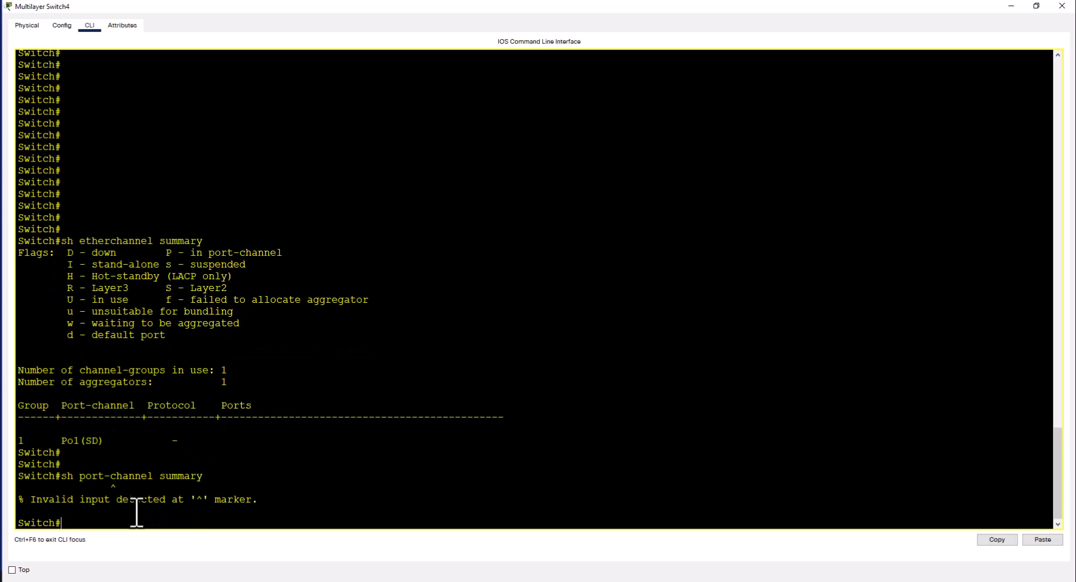
pyautogui.moveTo(173, 475)
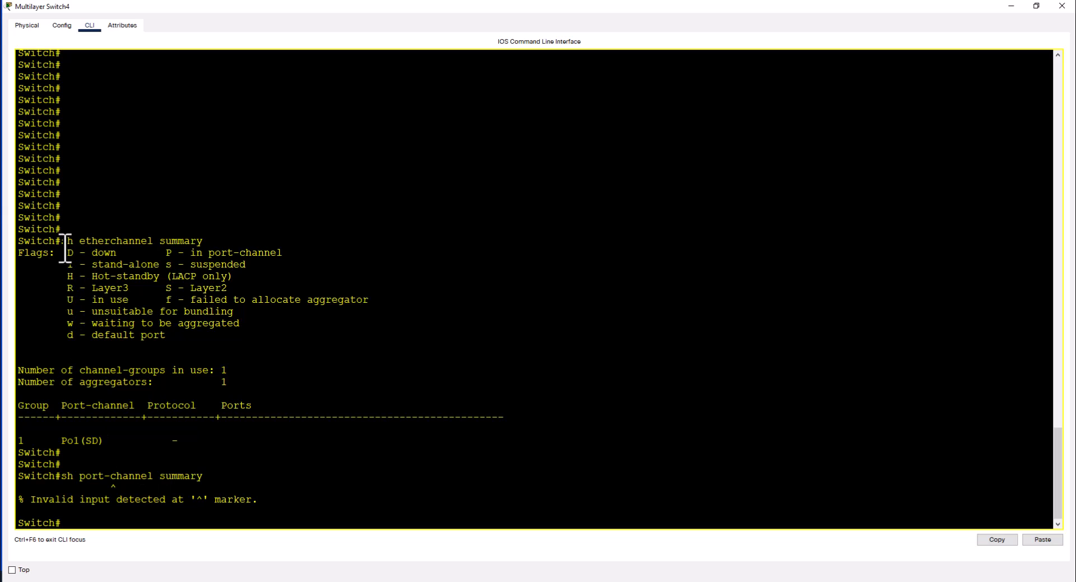
pyautogui.moveTo(63, 241); pyautogui.dragTo(204, 241)
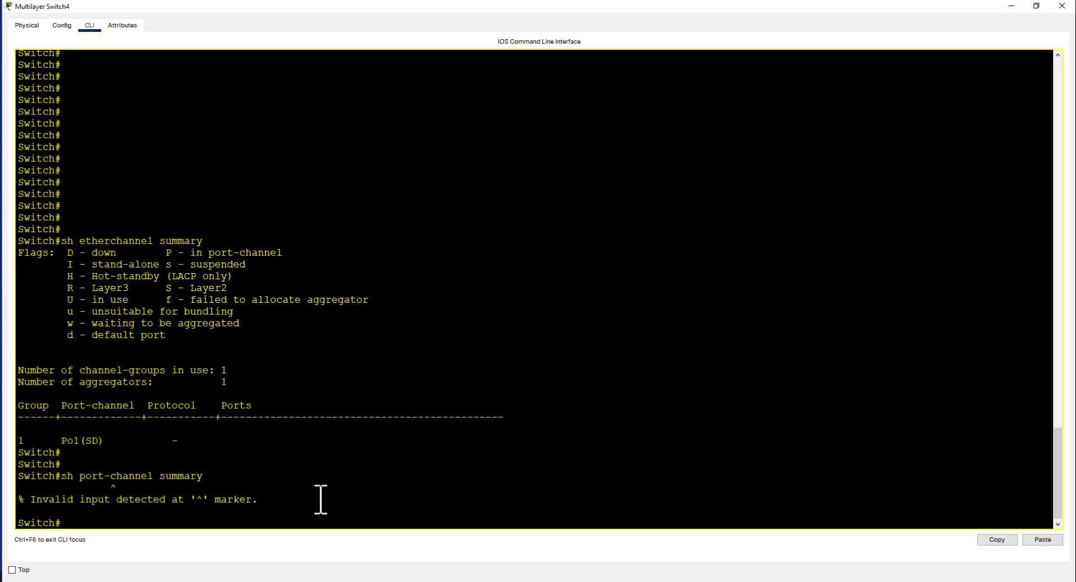
pyautogui.press('Enter')
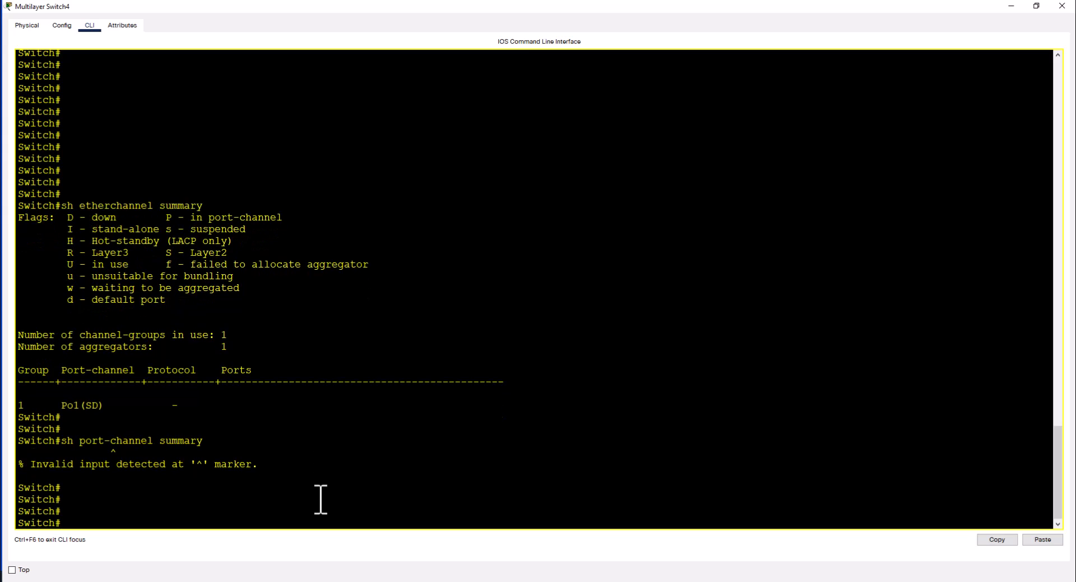
pyautogui.write('conf')
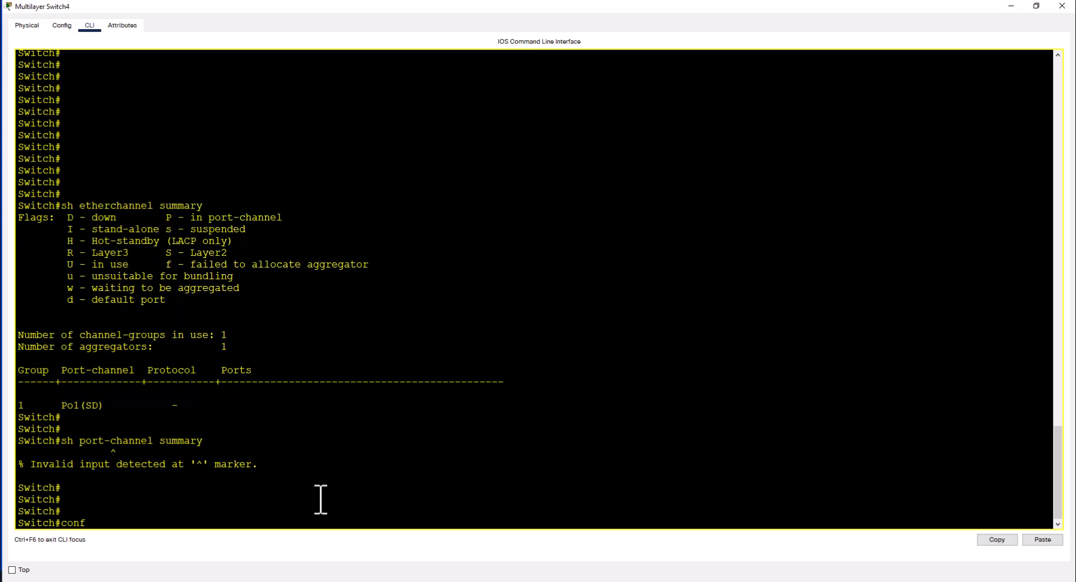
# On Switch4 enter int g1/1/1 and list channel-group 1 modes, picking out LACP active.
pyautogui.write('t')
pyautogui.write('int')
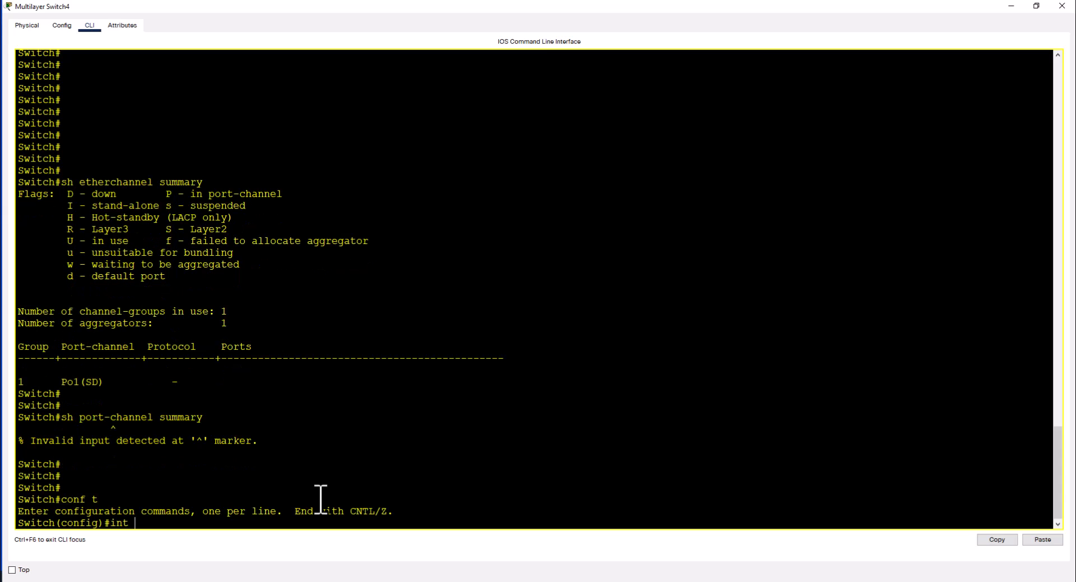
pyautogui.write('g1/1/')
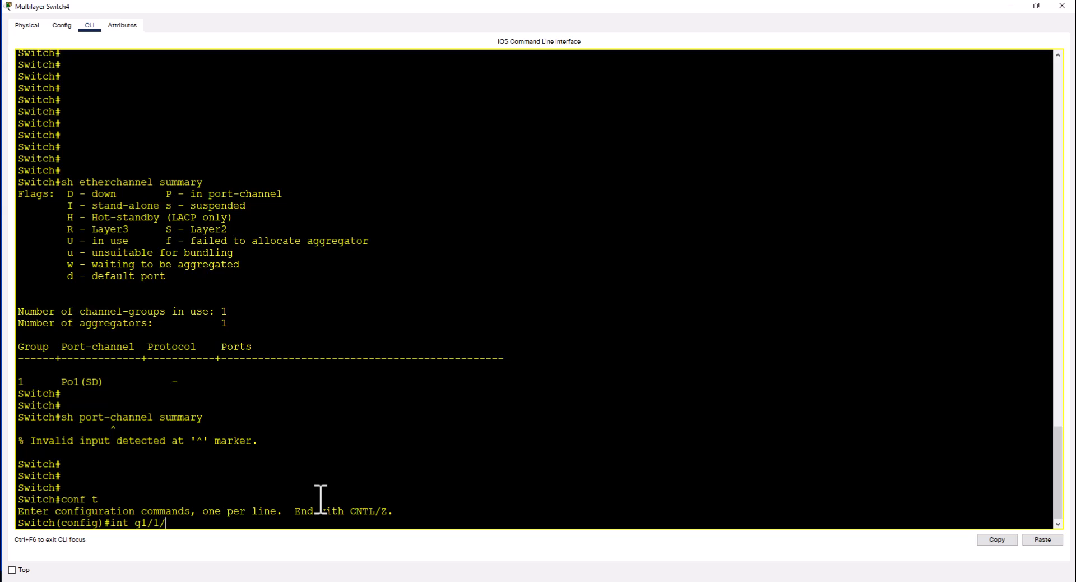
pyautogui.write('channel-group')
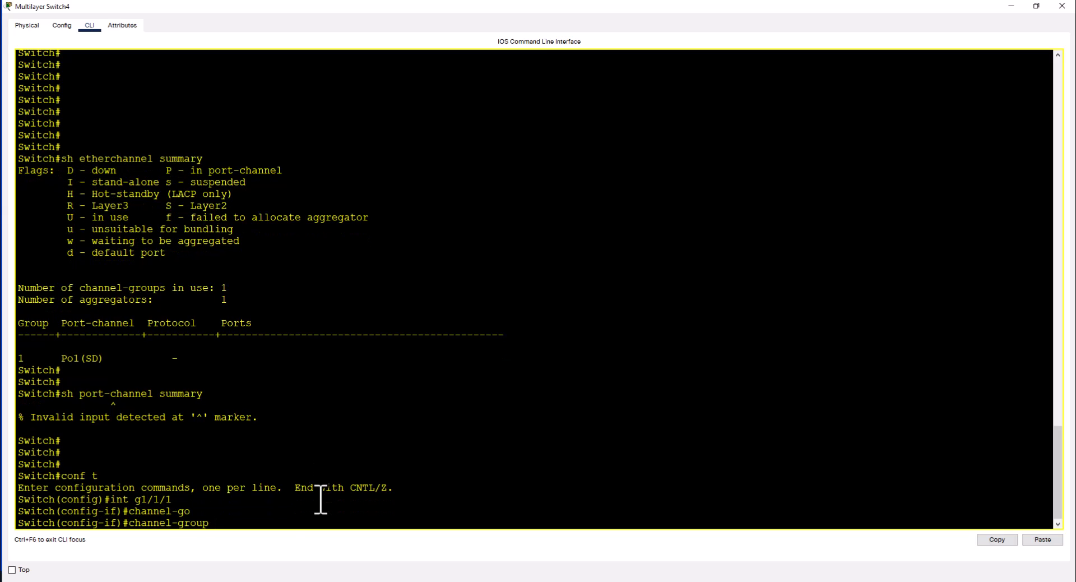
pyautogui.write('?')
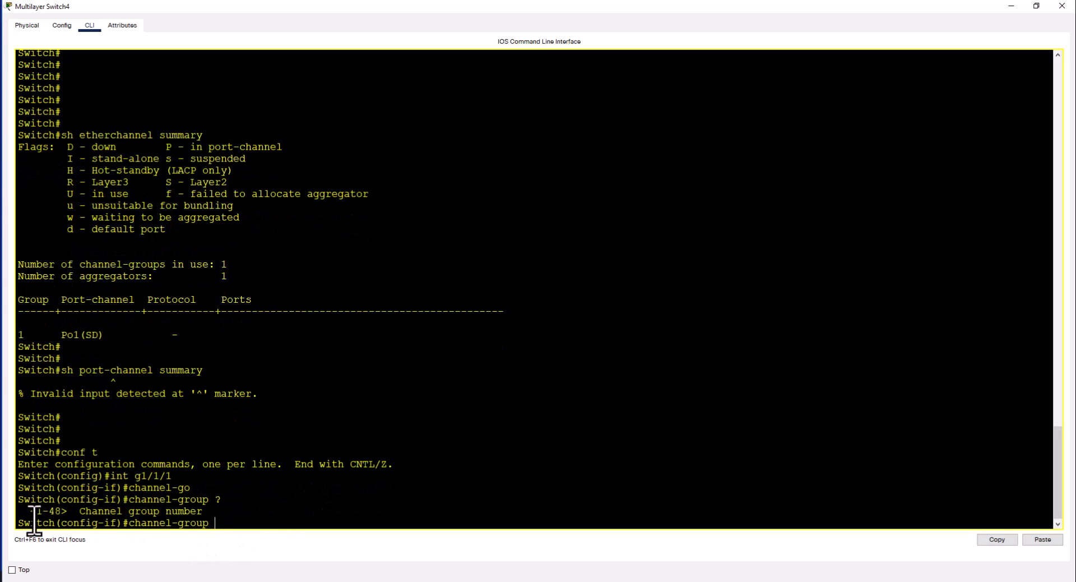
pyautogui.moveTo(159, 562)
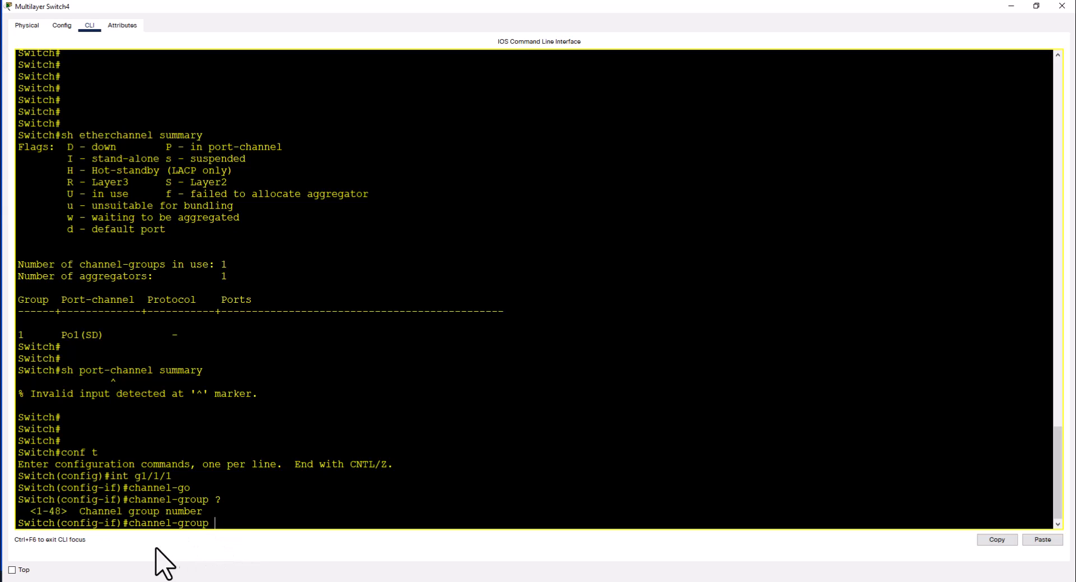
pyautogui.write('1 mode')
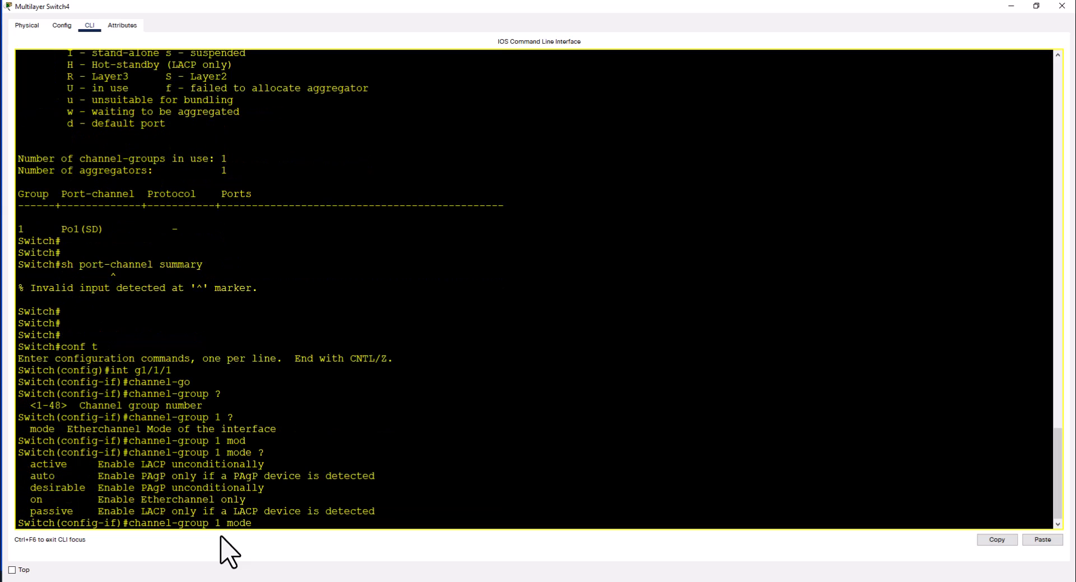
pyautogui.moveTo(16, 470)
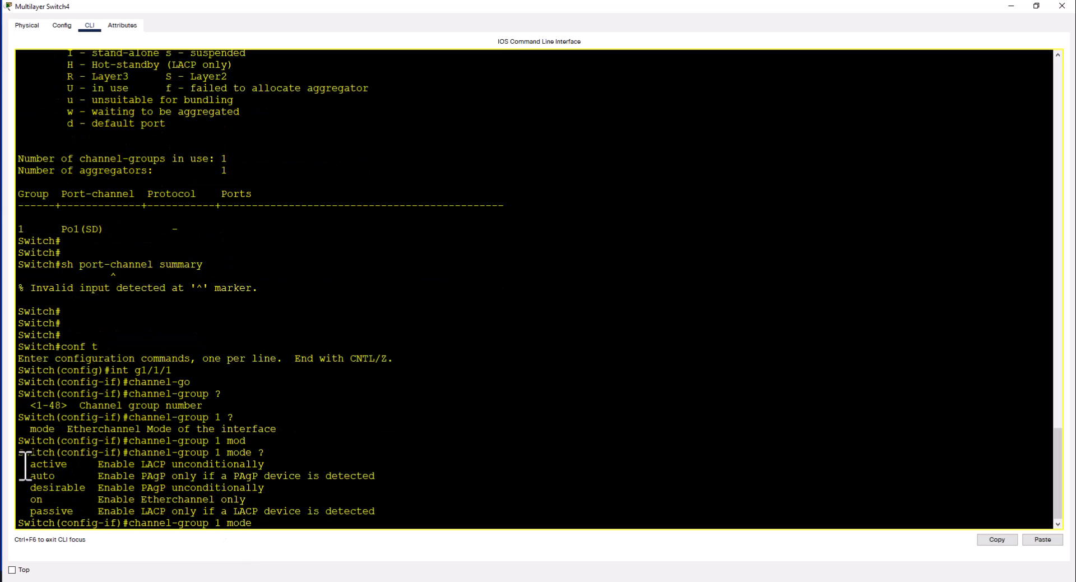
pyautogui.doubleClick(47, 463)
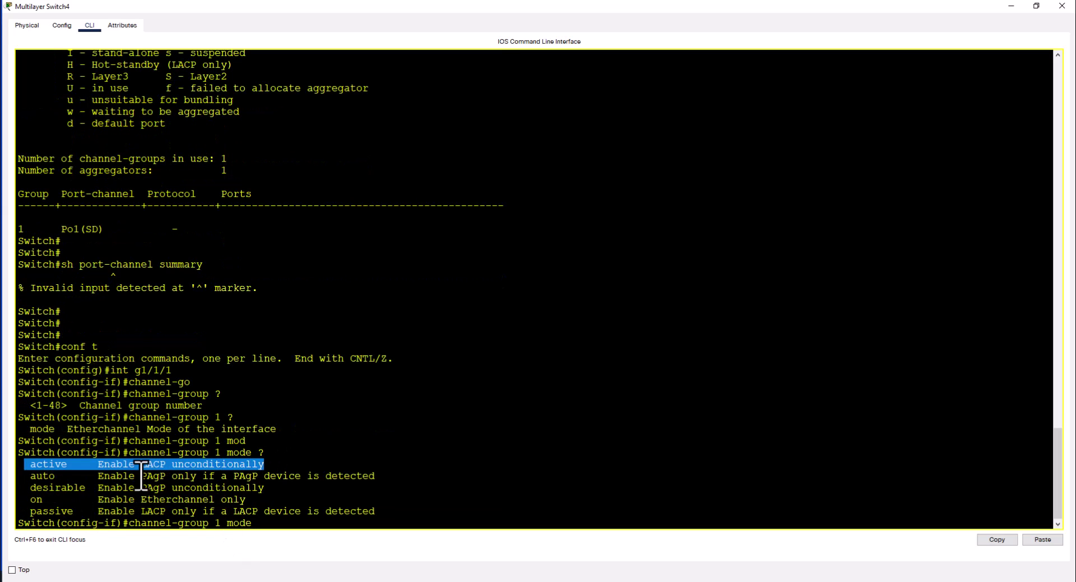
pyautogui.moveTo(314, 475)
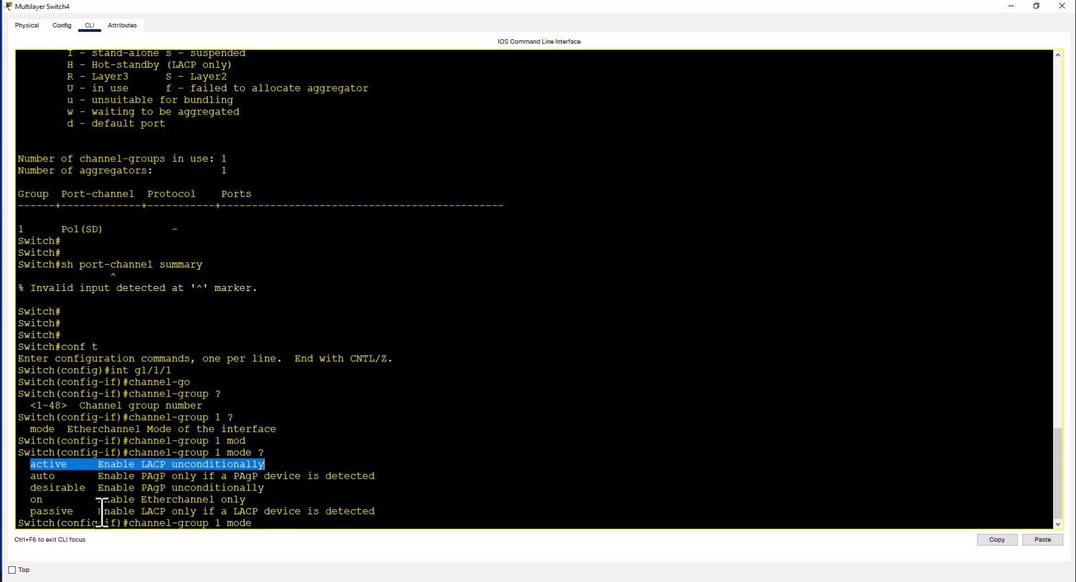
pyautogui.moveTo(398, 466)
pyautogui.write(' ac')
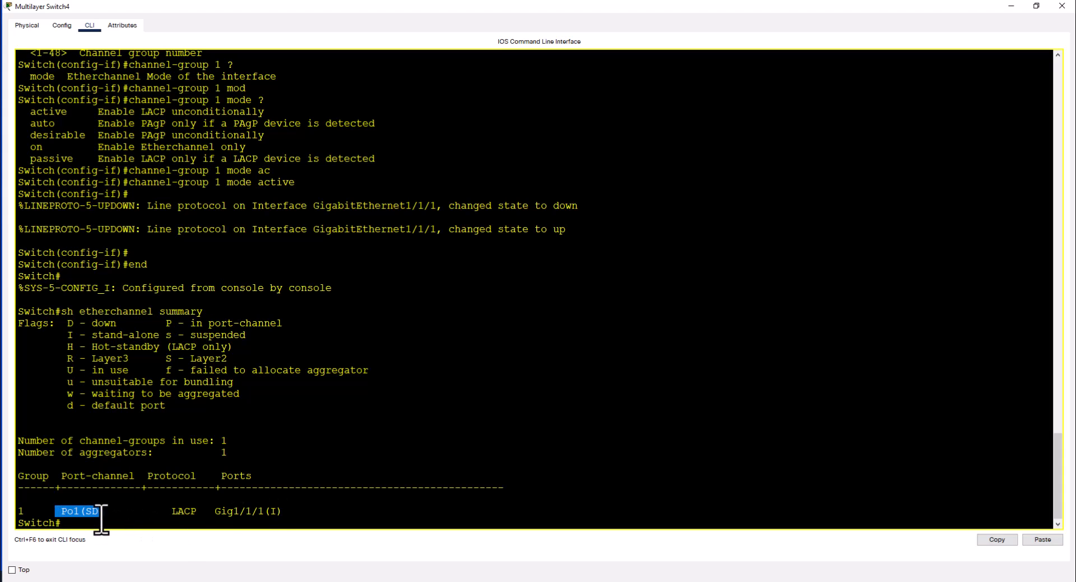
pyautogui.moveTo(286, 511)
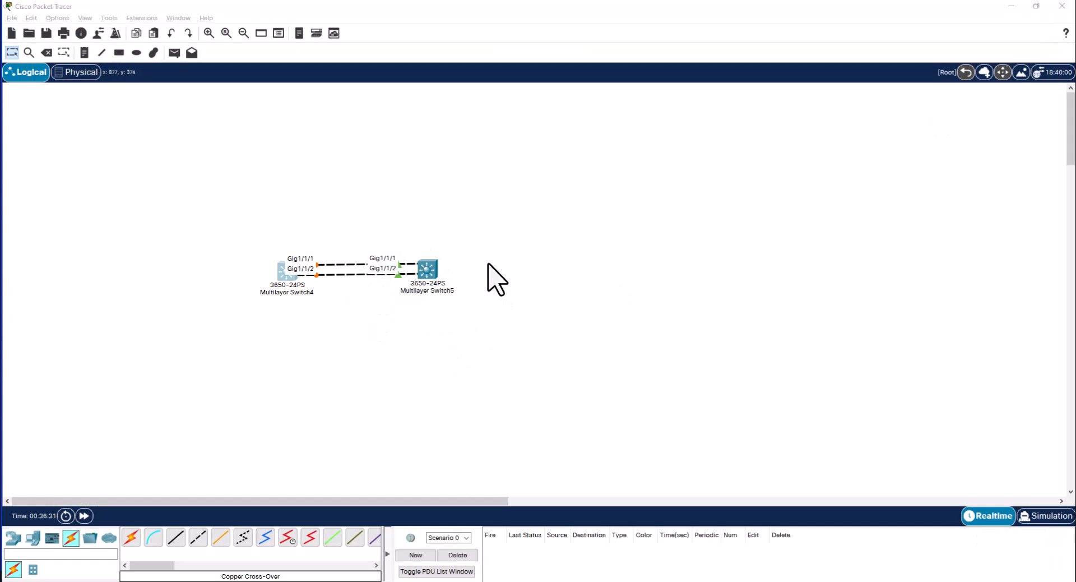
pyautogui.moveTo(316, 266)
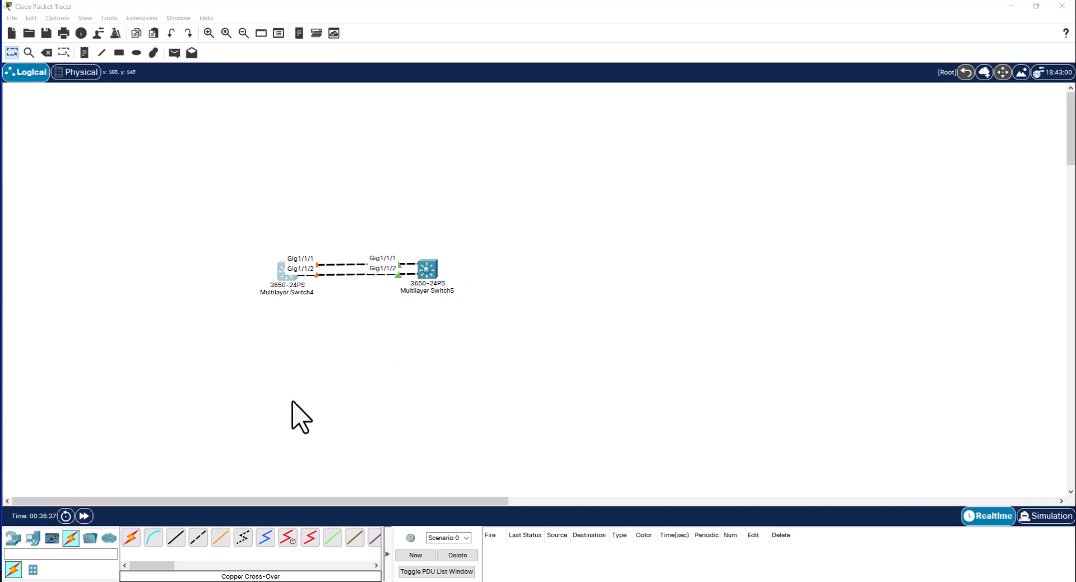
# On Switch5 create interface port-channel 1 and enter int g1/1/1 configuration.
pyautogui.doubleClick(426, 268)
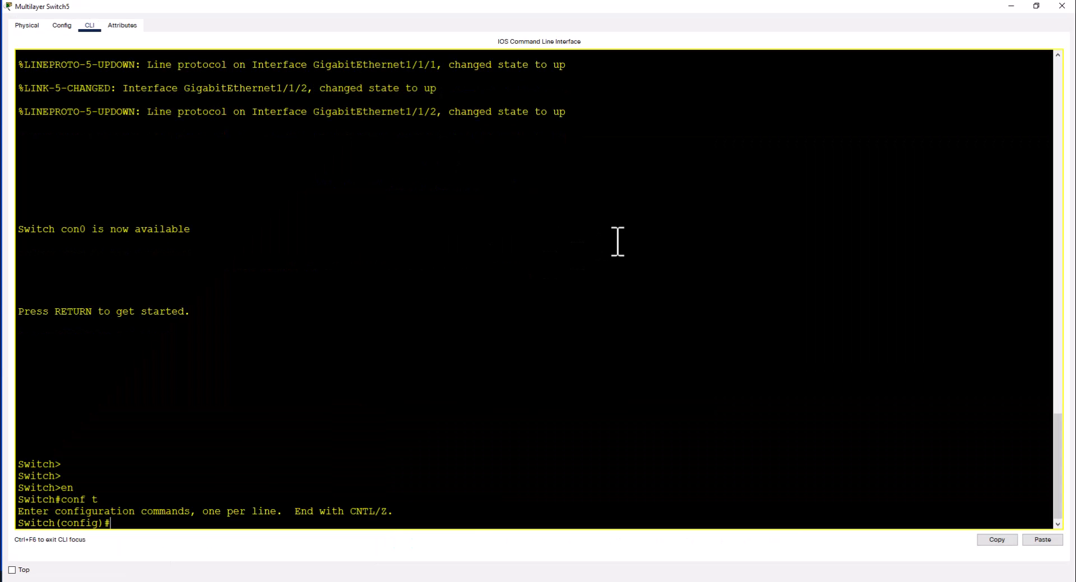
pyautogui.write('interface')
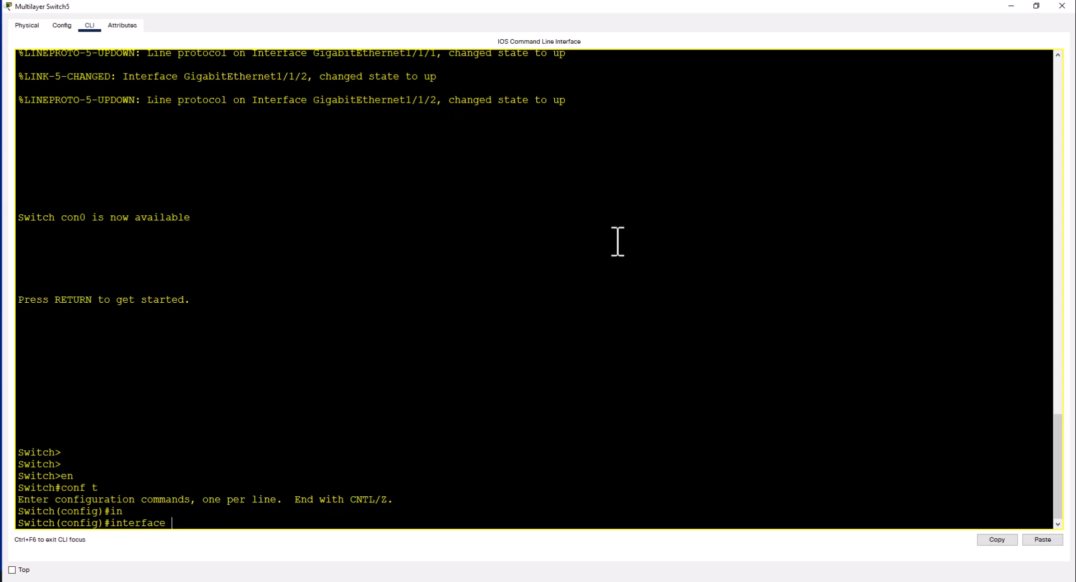
pyautogui.write('port-channel 1')
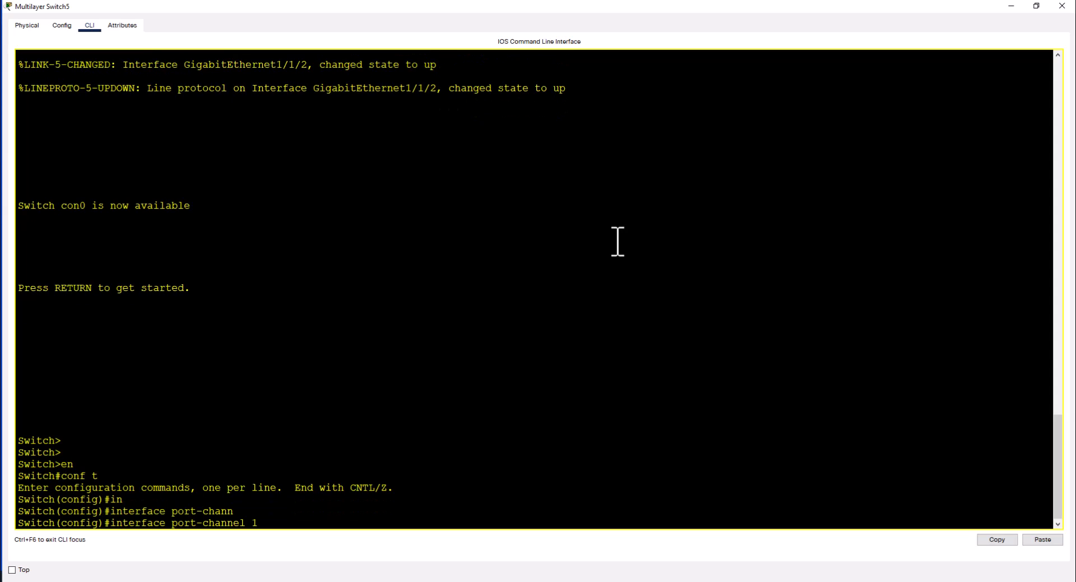
pyautogui.write('int')
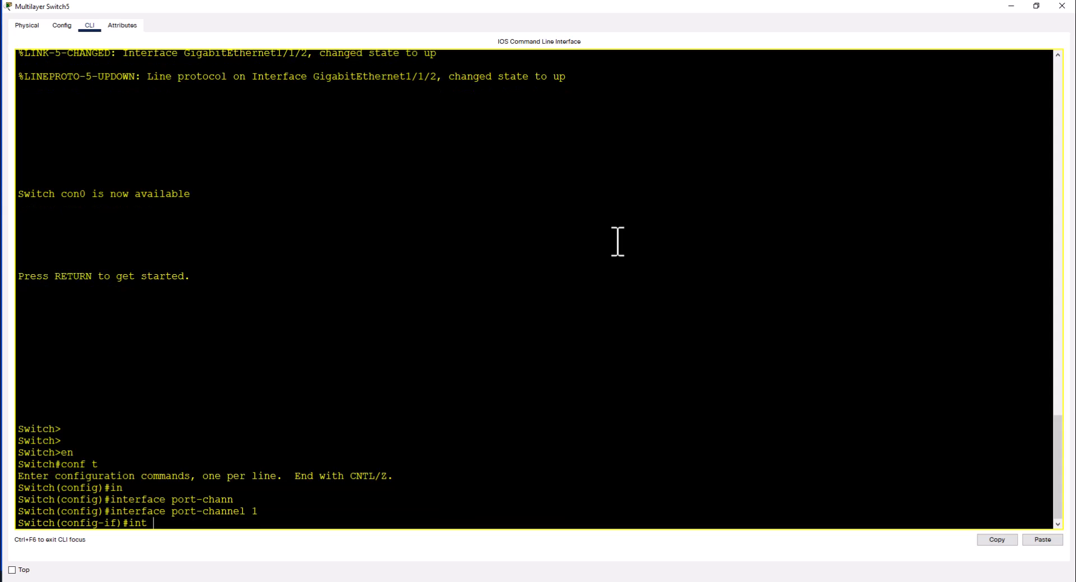
pyautogui.write('g1/1/')
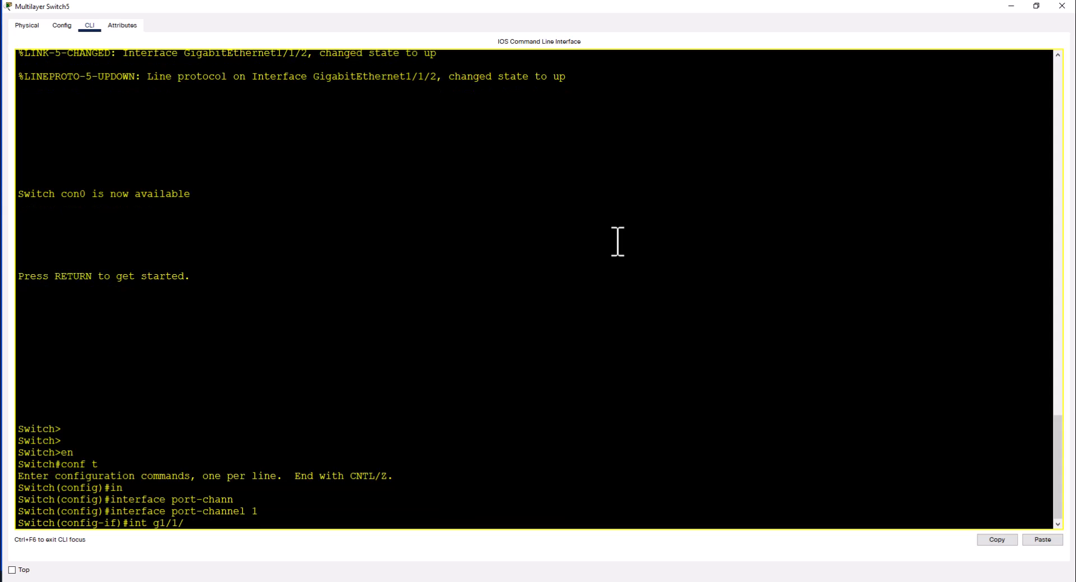
# Set Gig1/1/1 to channel-group 1 mode active and check sh etherchannel summary.
pyautogui.write('channel-')
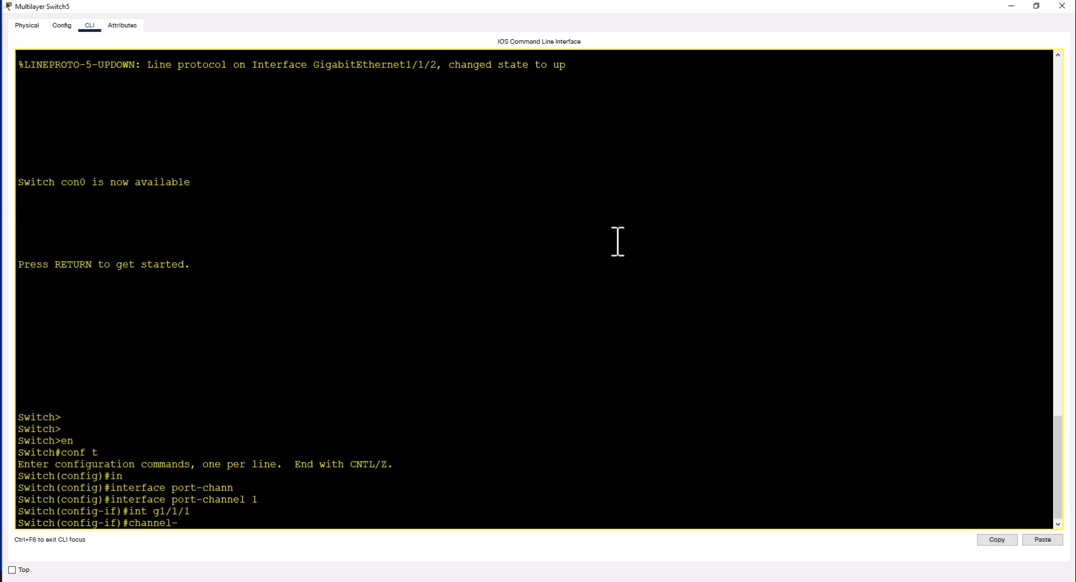
pyautogui.write('group 1 mo')
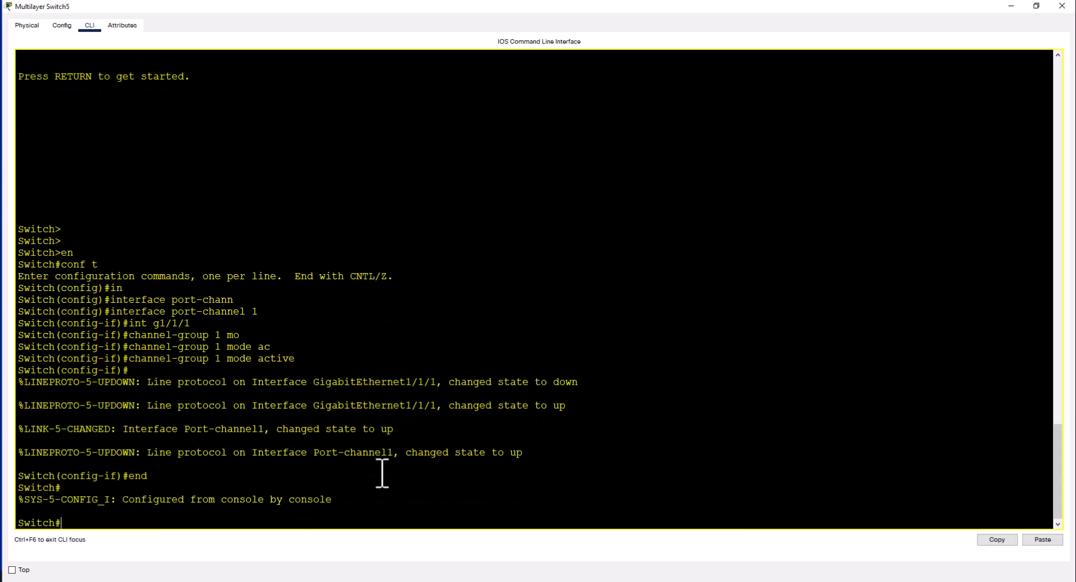
pyautogui.write('sh')
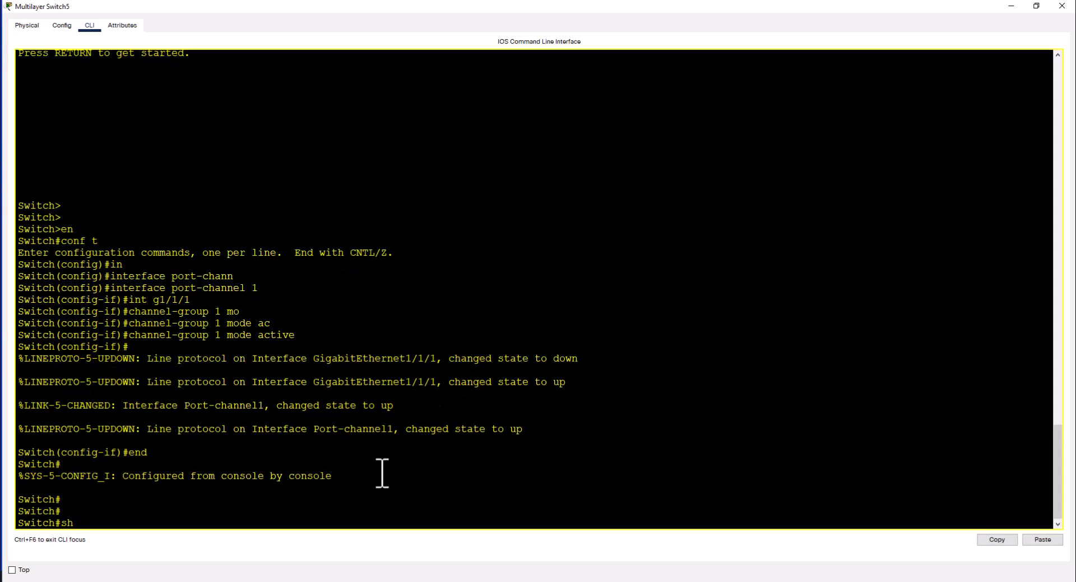
pyautogui.write('etherc')
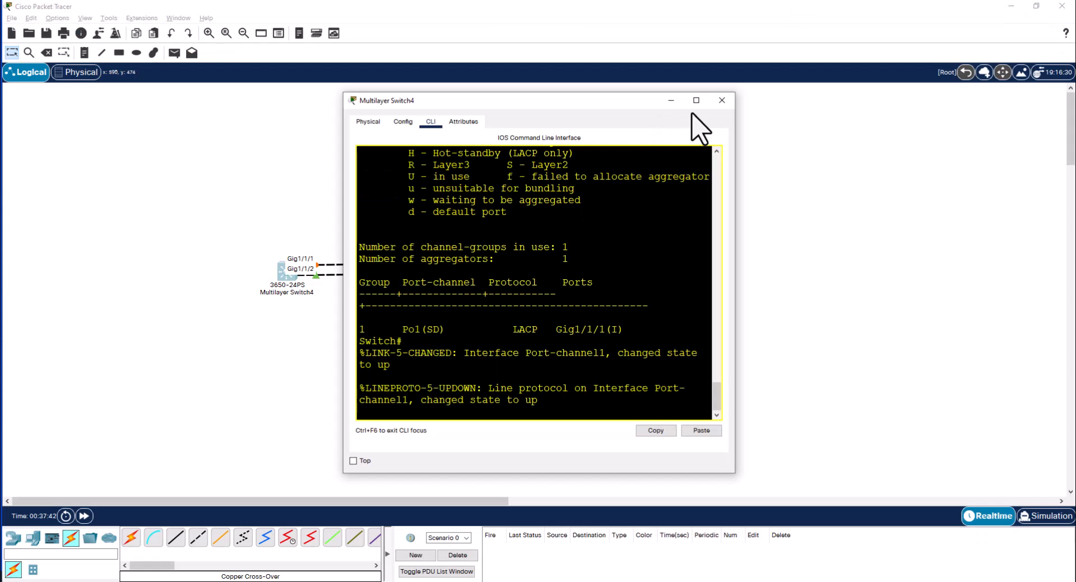
# Maximize Switch4's console and run sh etherchannel summary showing Po1(SU) with Gig1/1/1(P).
pyautogui.click(696, 99)
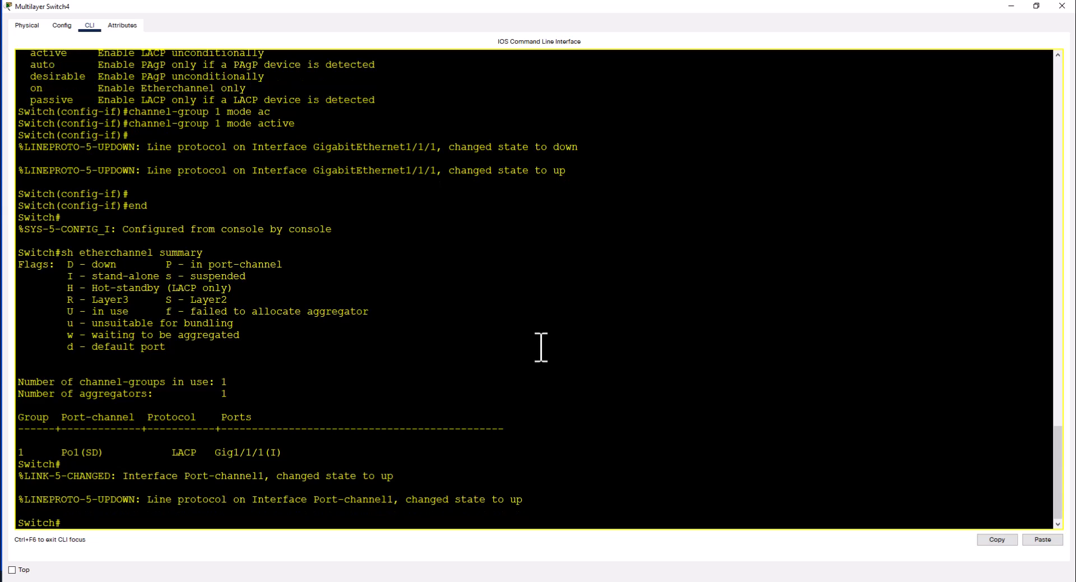
pyautogui.write('sh etherchannel summary')
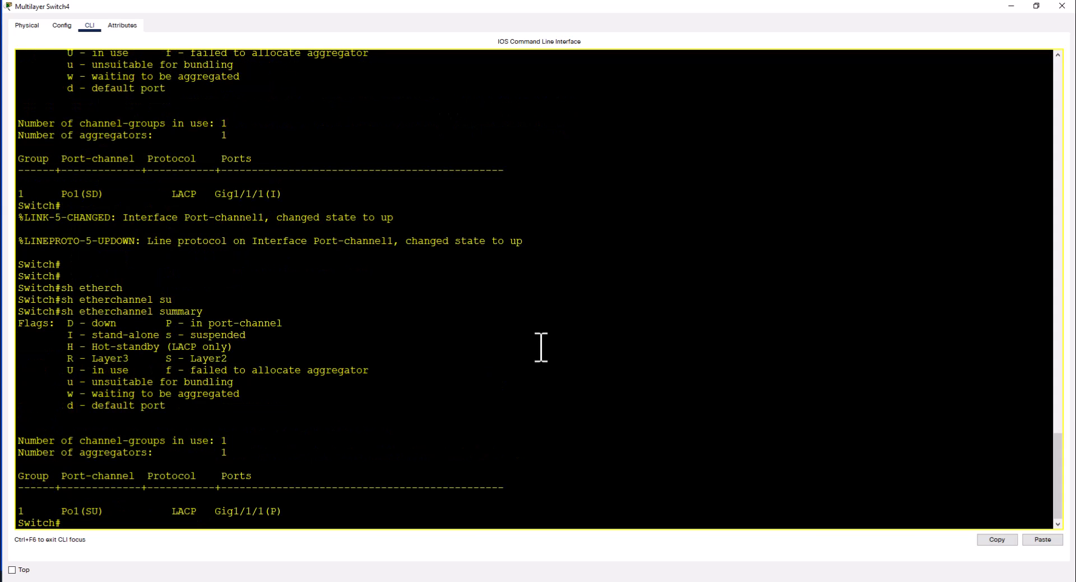
pyautogui.moveTo(250, 521)
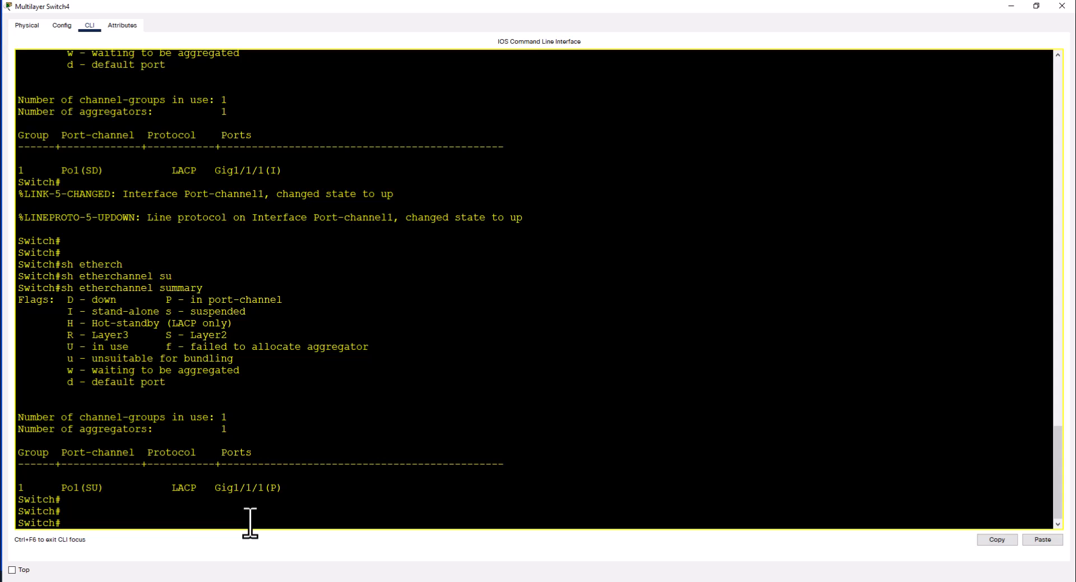
pyautogui.moveTo(47, 492)
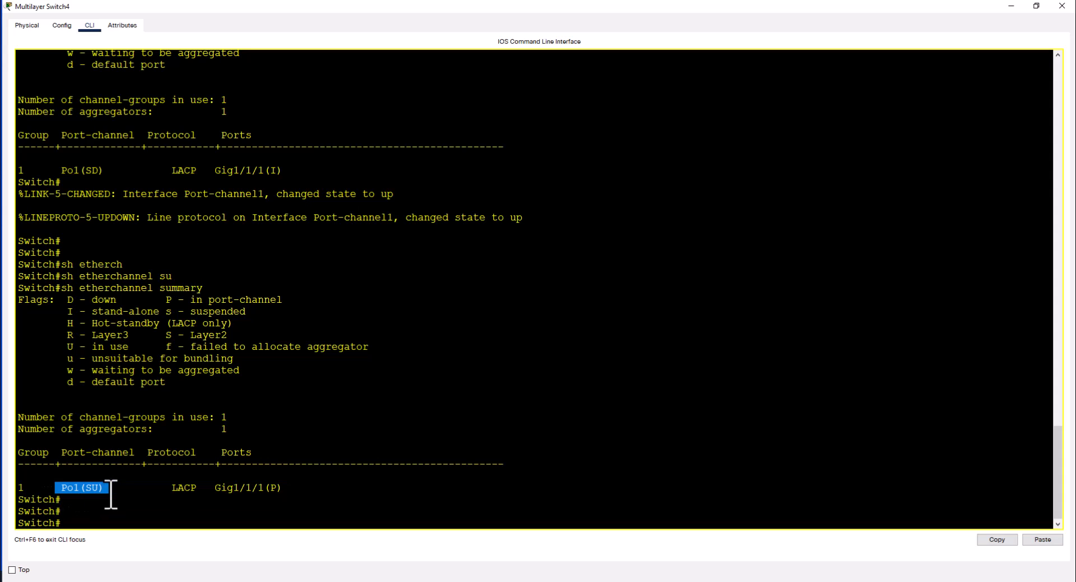
pyautogui.moveTo(216, 503)
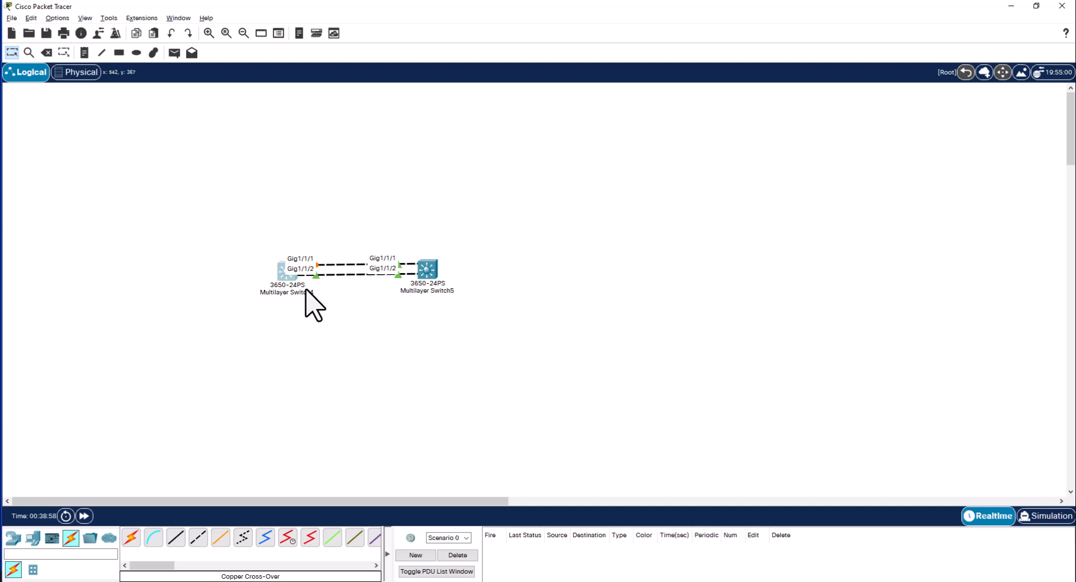
pyautogui.moveTo(407, 285)
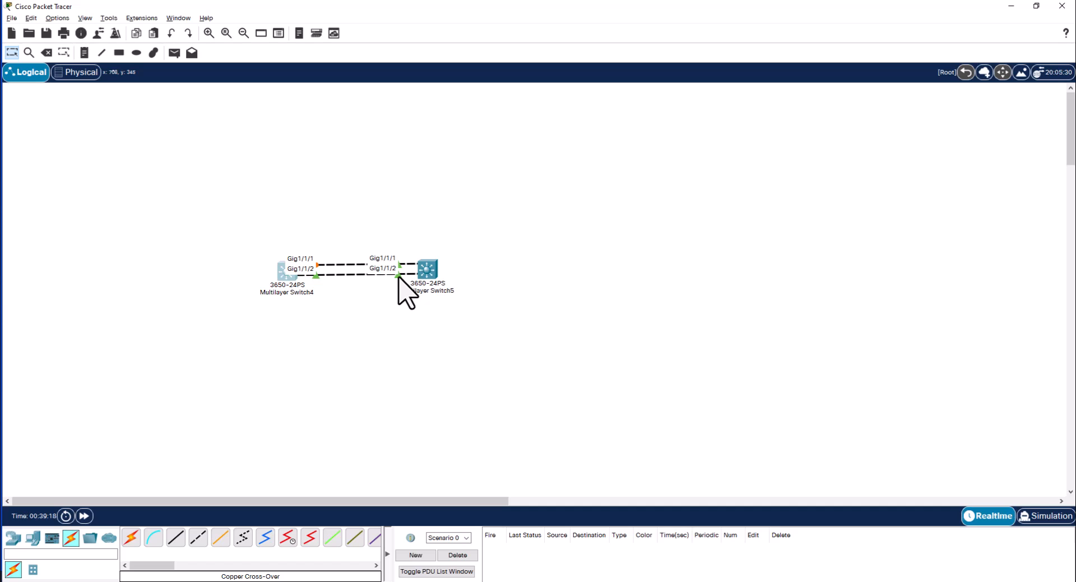
pyautogui.moveTo(424, 293)
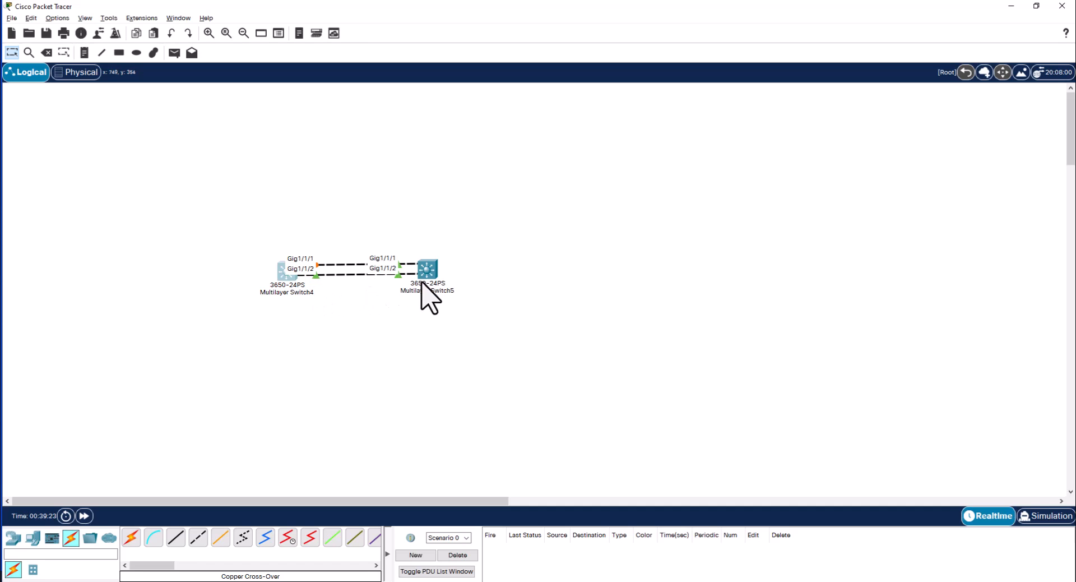
pyautogui.moveTo(425, 269)
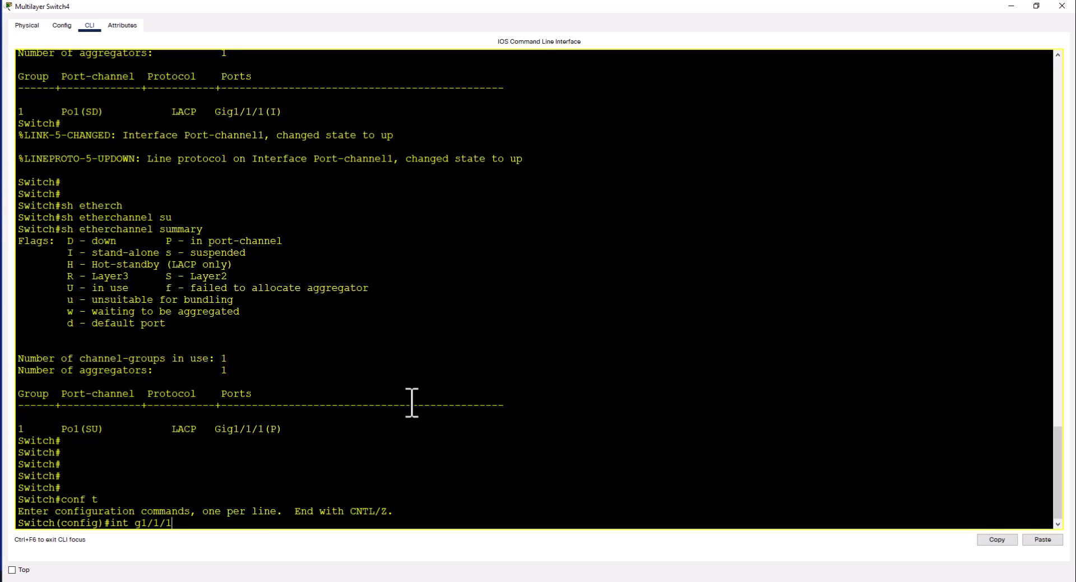
# Finish at Switch4's prompt and return to the two-switch topology view.
pyautogui.press('Backspace')
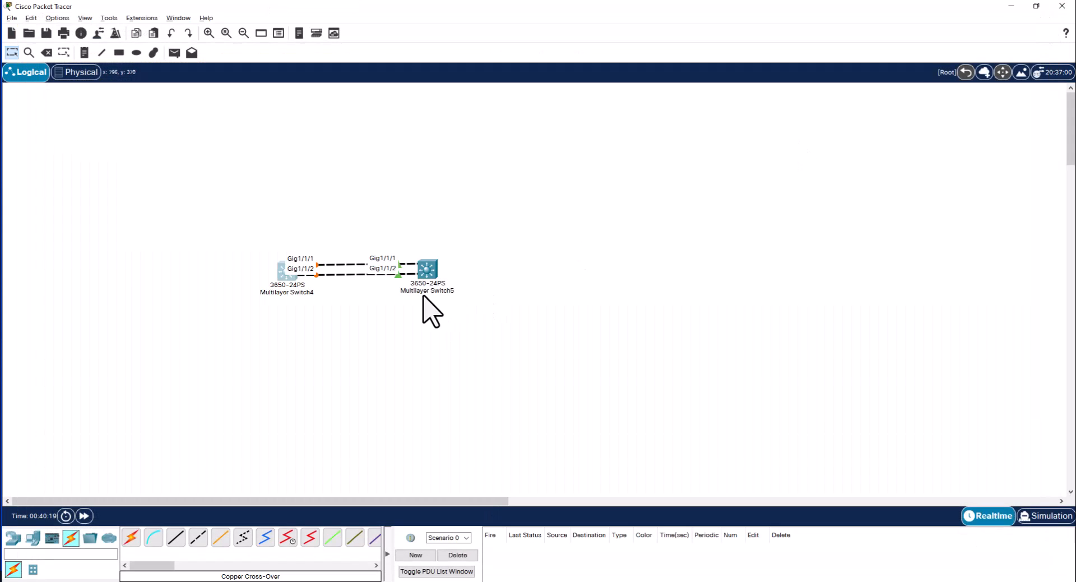
# On Switch5 set int g1/1/2 to channel-group 1 mode active and confirm both ports bundled in Po1(SU).
pyautogui.doubleClick(428, 269)
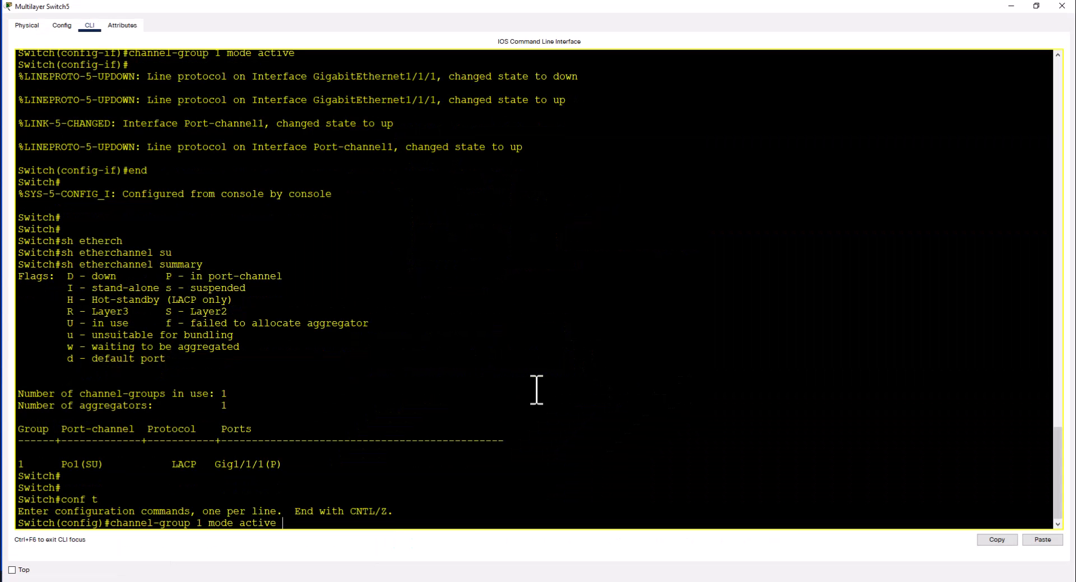
pyautogui.write('int g1/1/2')
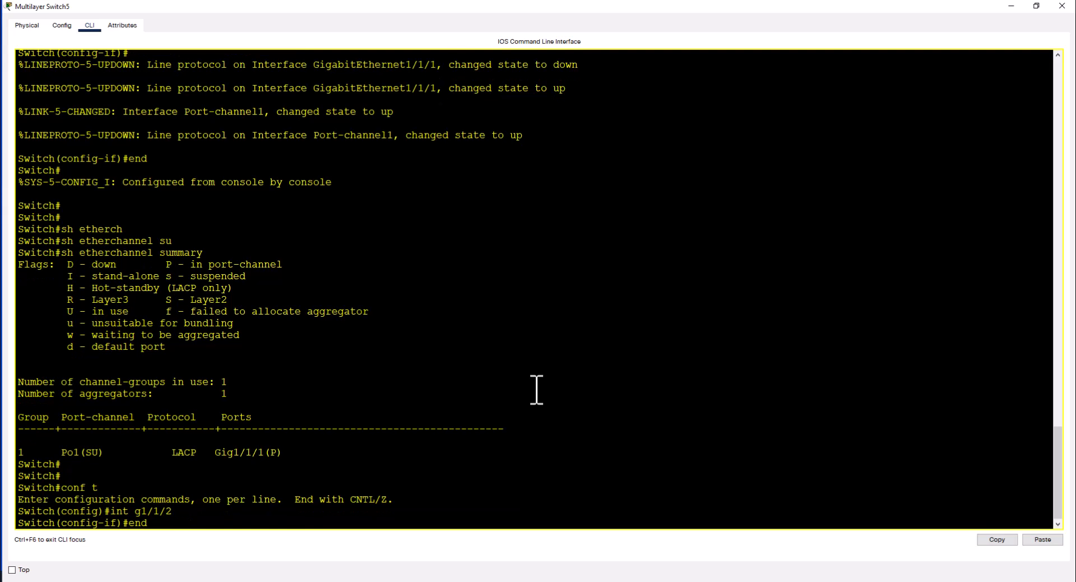
pyautogui.write('channel-group 1 mode active')
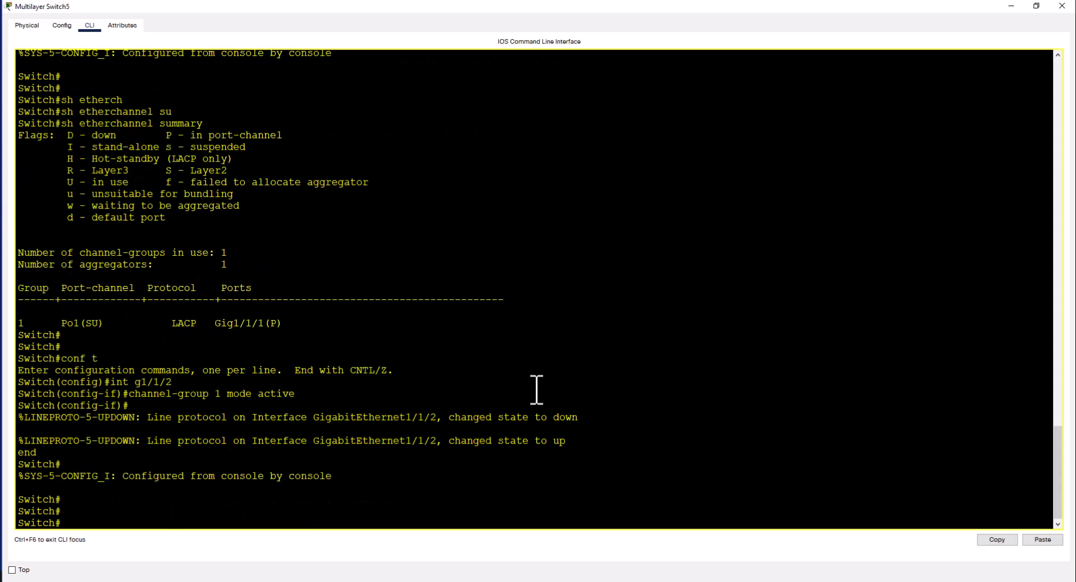
pyautogui.write('sh etherchannel summary')
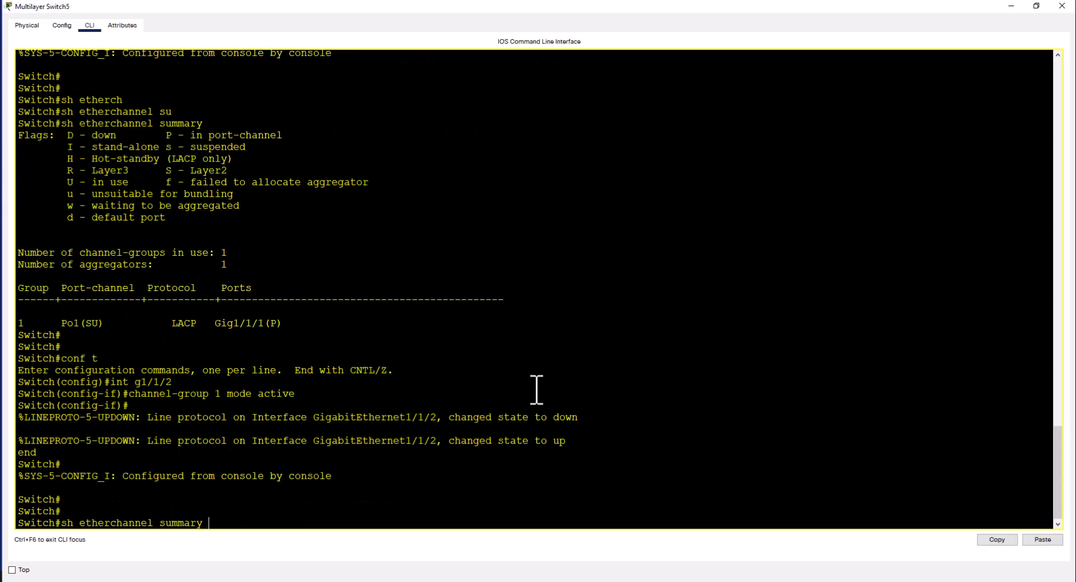
pyautogui.press('Enter')
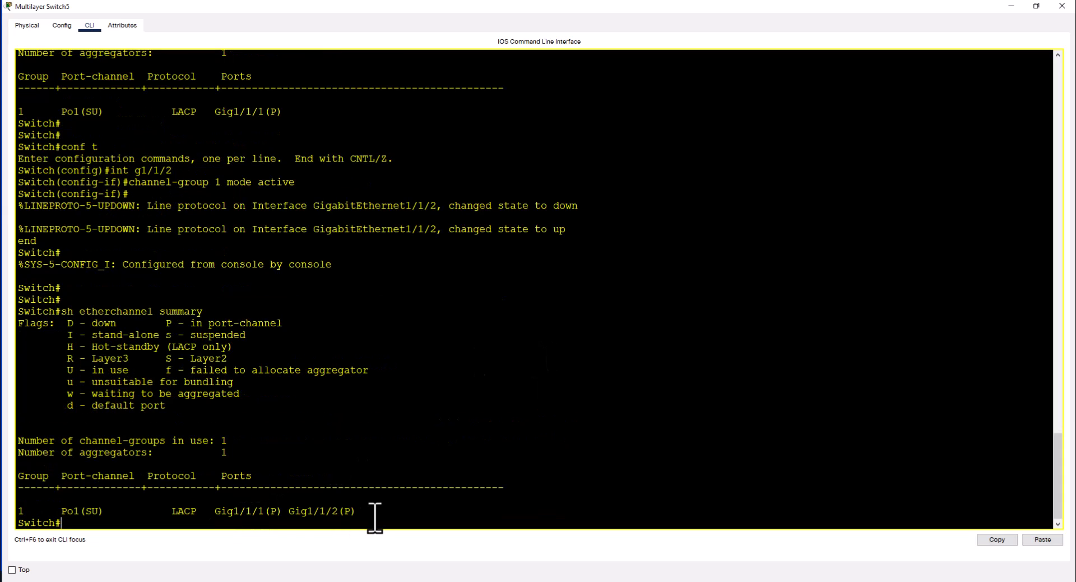
pyautogui.moveTo(302, 572)
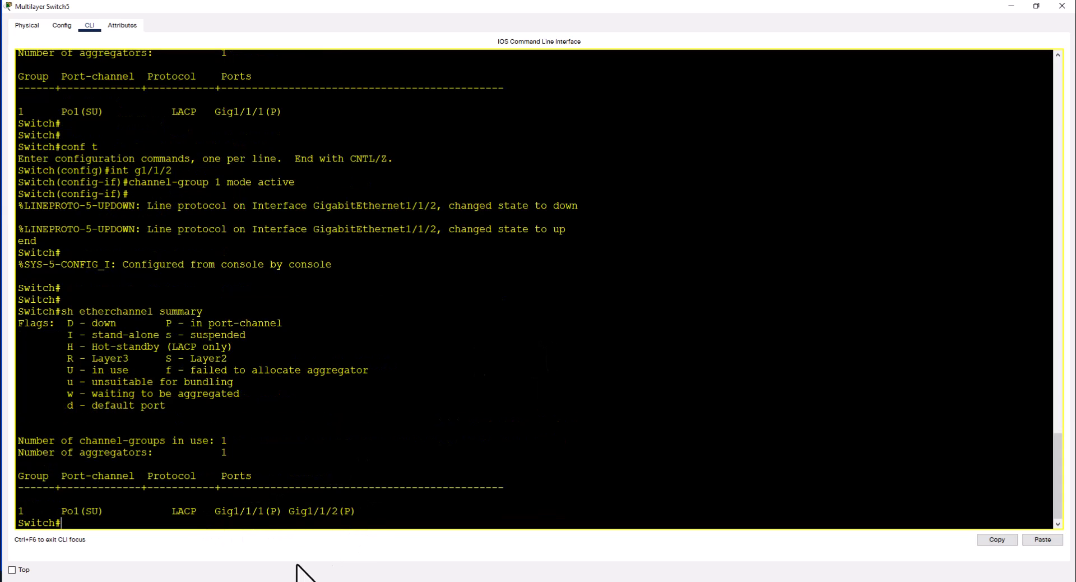
pyautogui.doubleClick(81, 510)
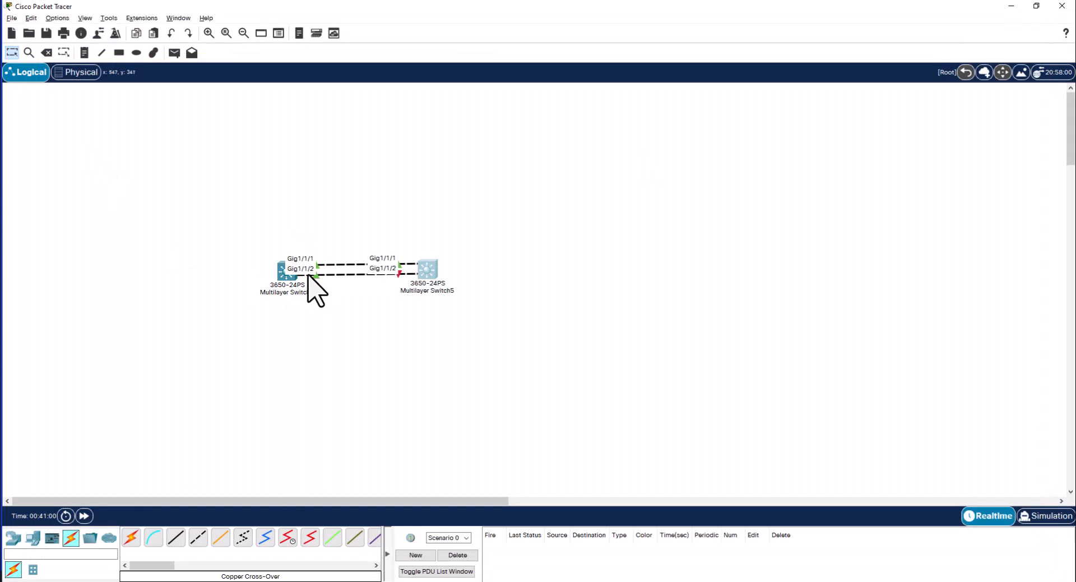
# Reopen Multilayer Switch4's console showing Gig1/1/2 in channel-group 1 active mode.
pyautogui.click(284, 271)
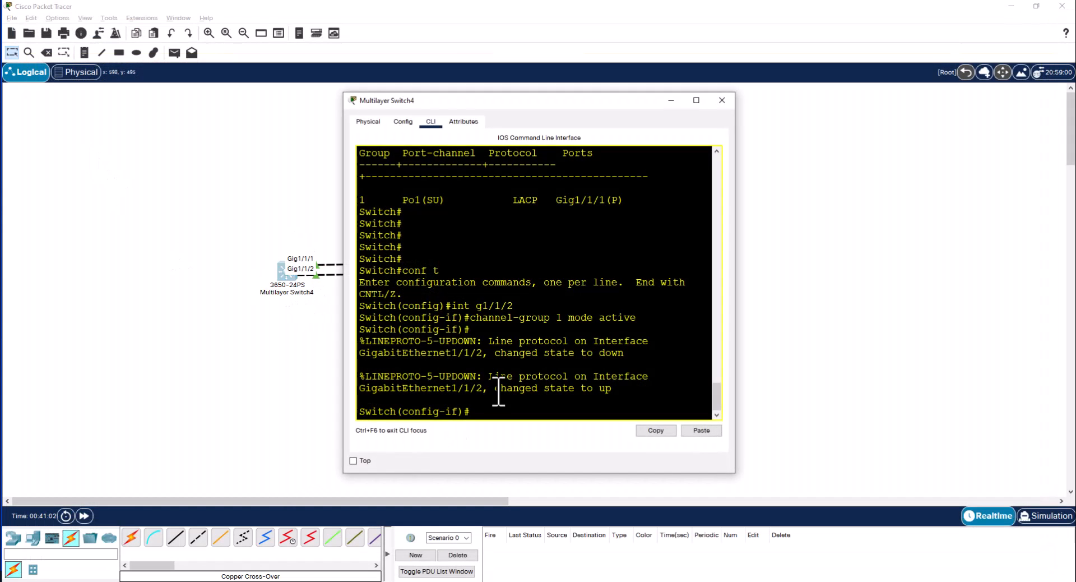
pyautogui.moveTo(490, 436)
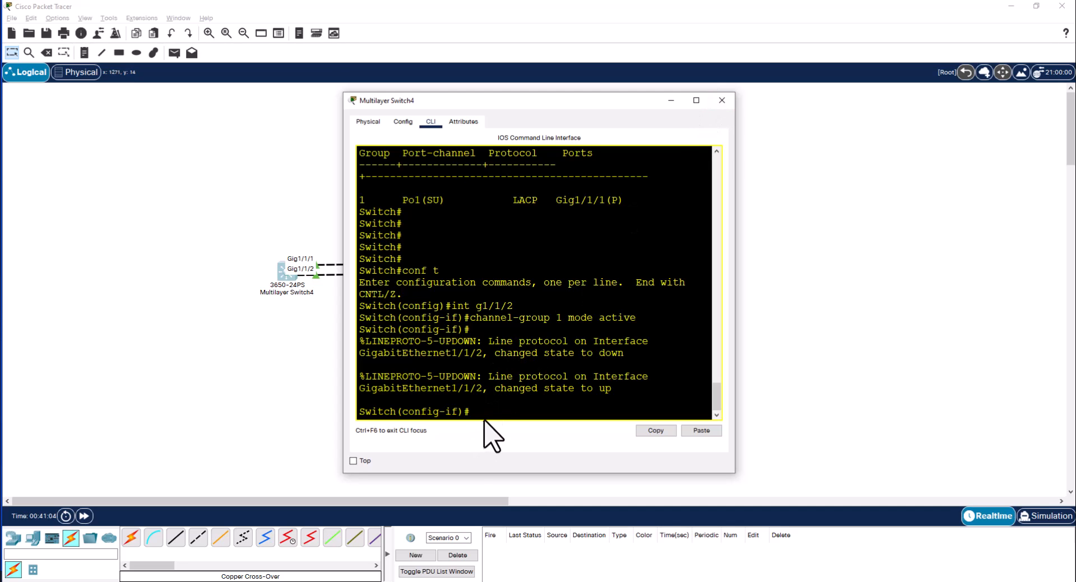
pyautogui.moveTo(371, 491)
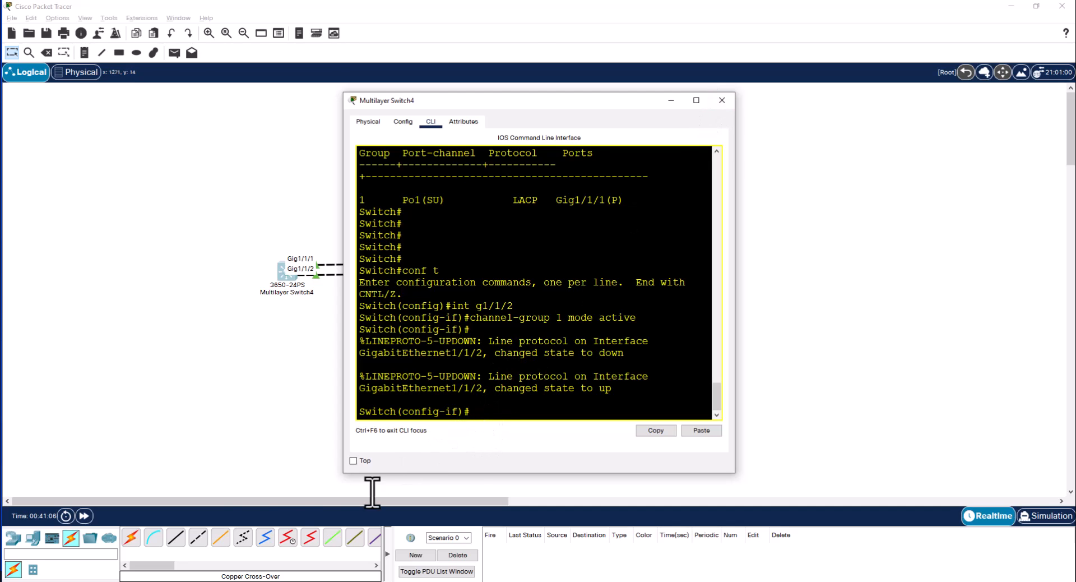